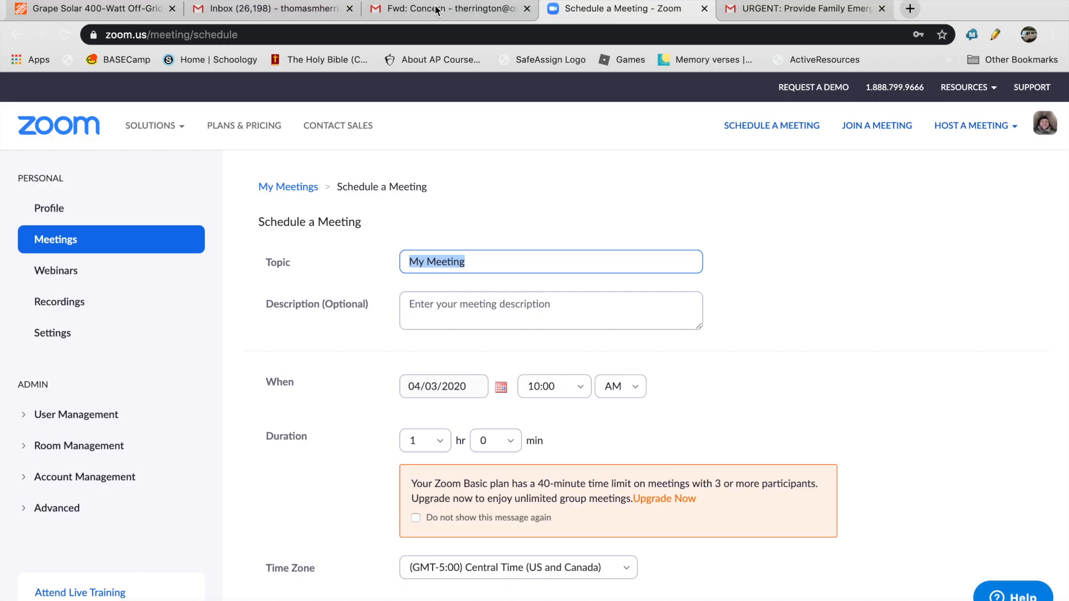
Step: Enter the topic 'Keep creepy people away' and move down to the Meeting Password field
scroll(down, 3)
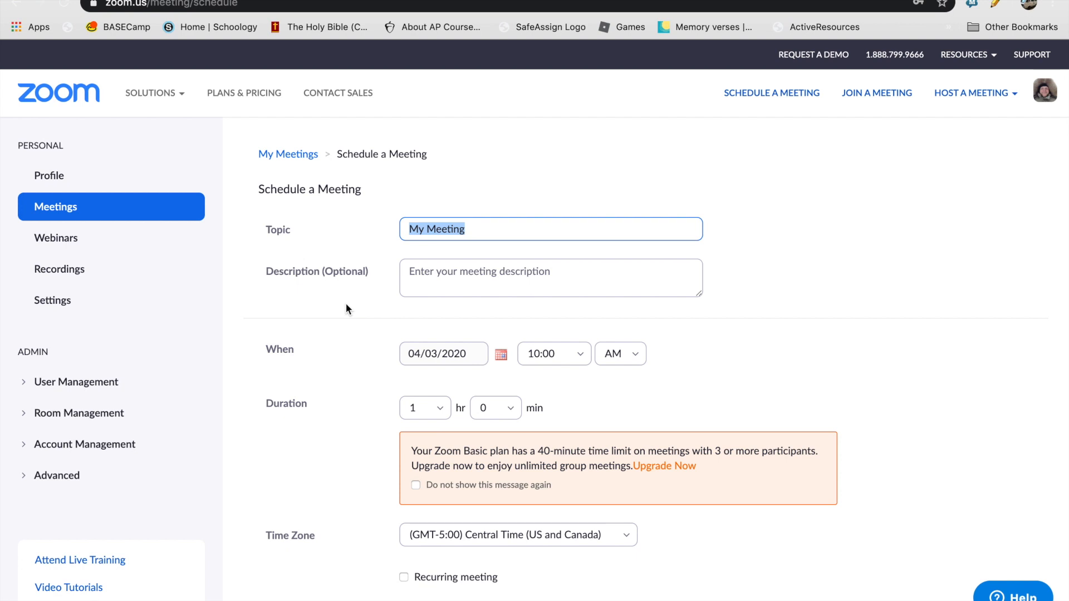
mouse_move(472, 233)
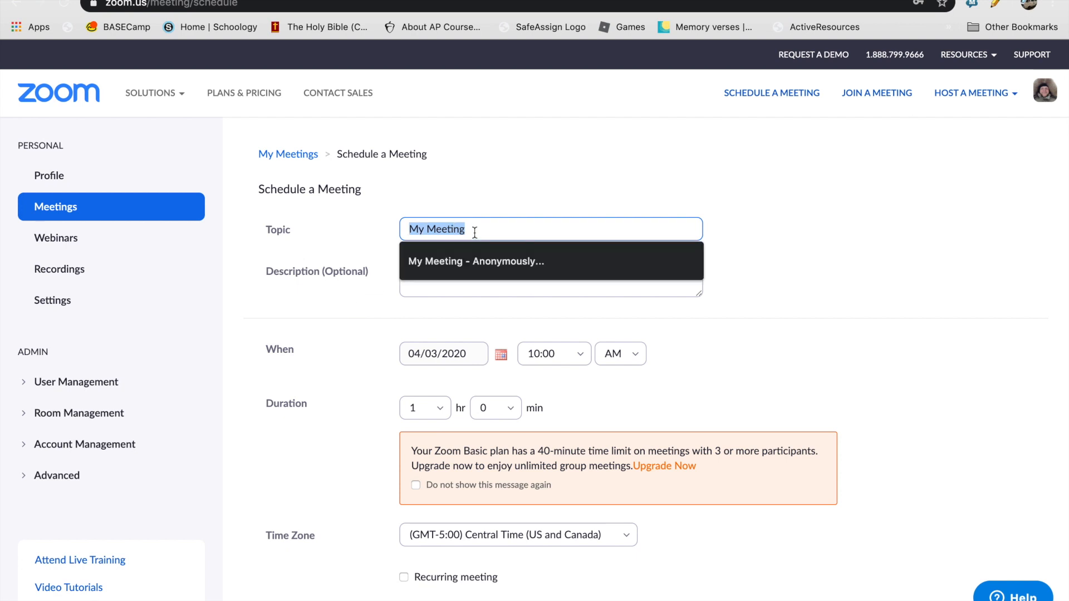
text(Keep creepy peop)
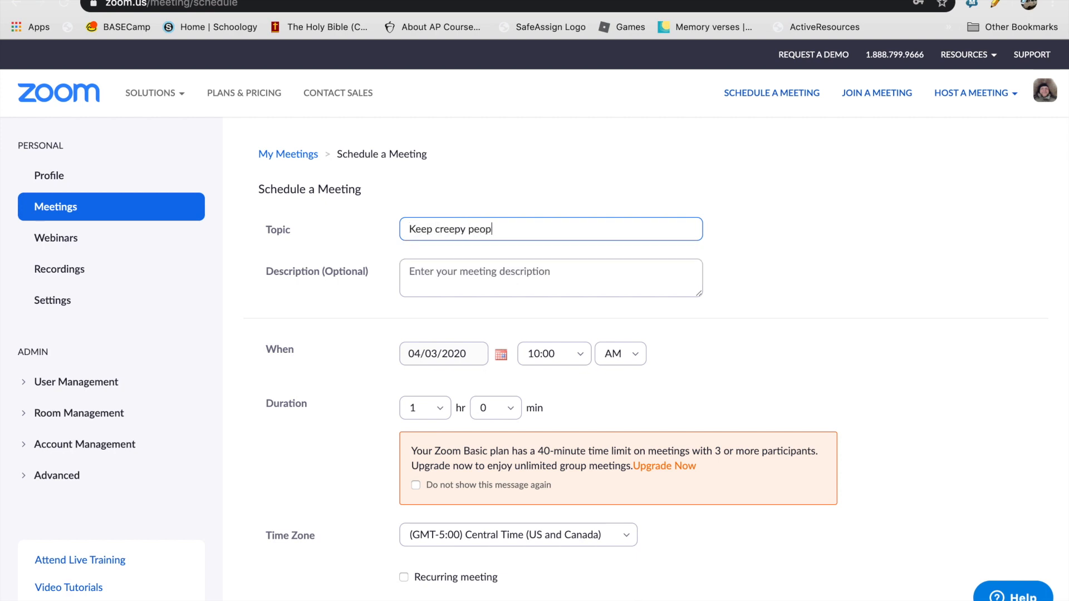
text(le)
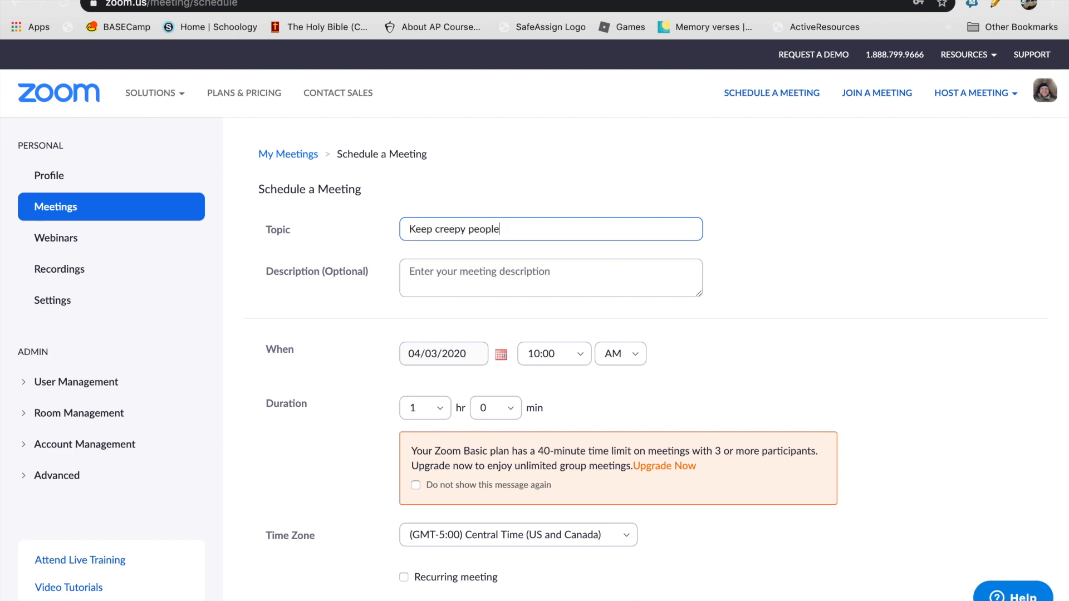
text(away)
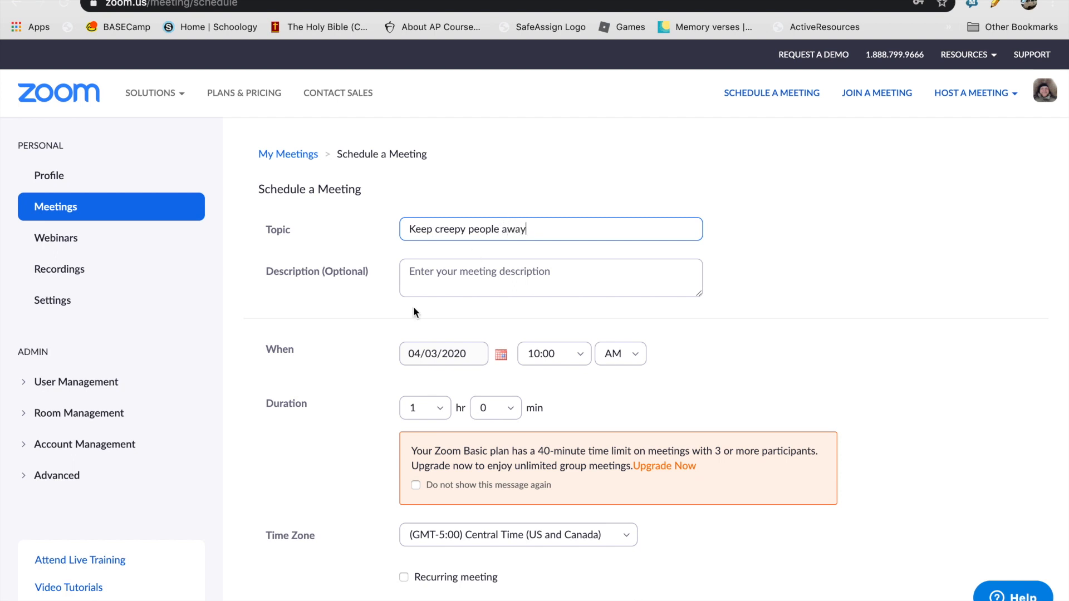
scroll(down, 3)
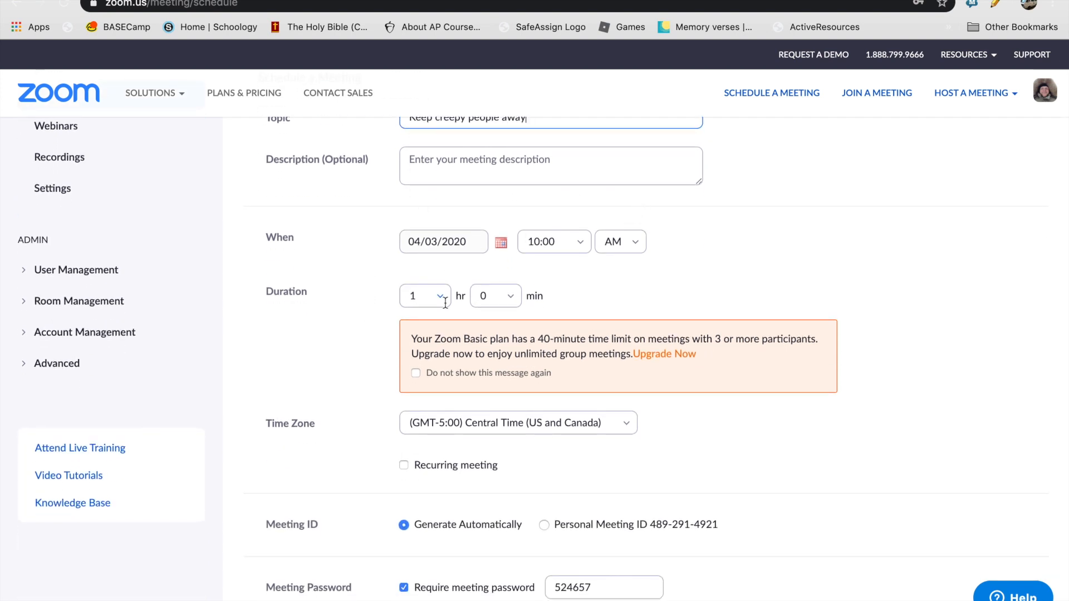
scroll(down, 3)
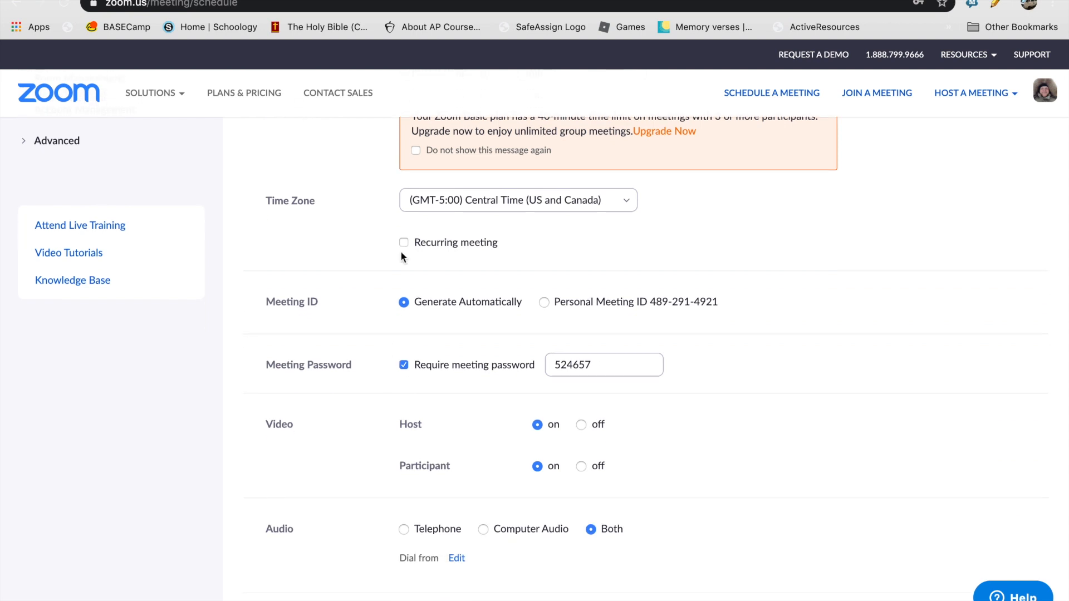
scroll(down, 3)
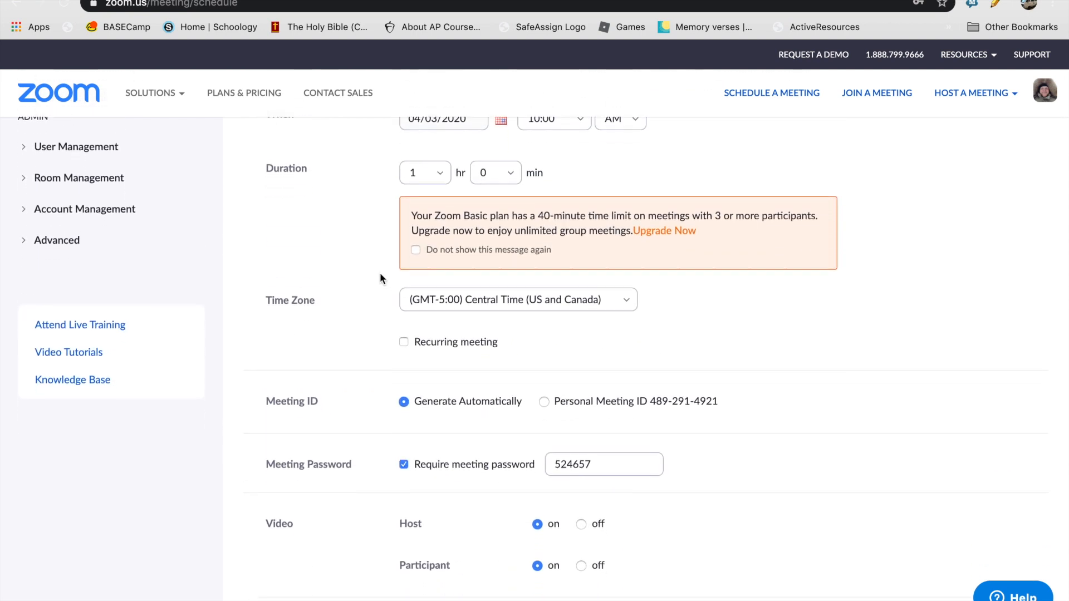
scroll(down, 3)
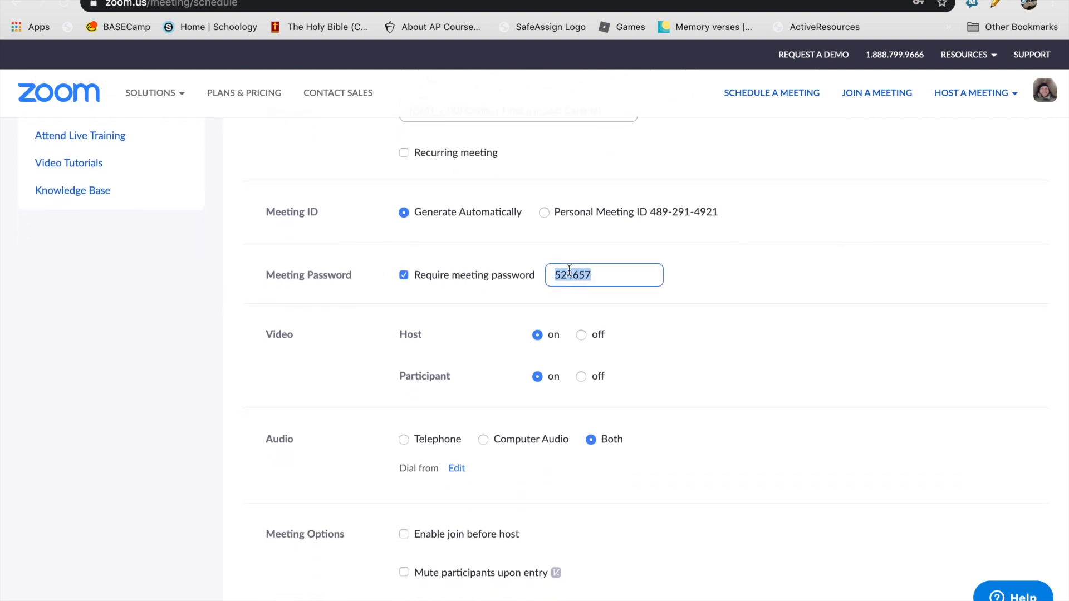
text(34)
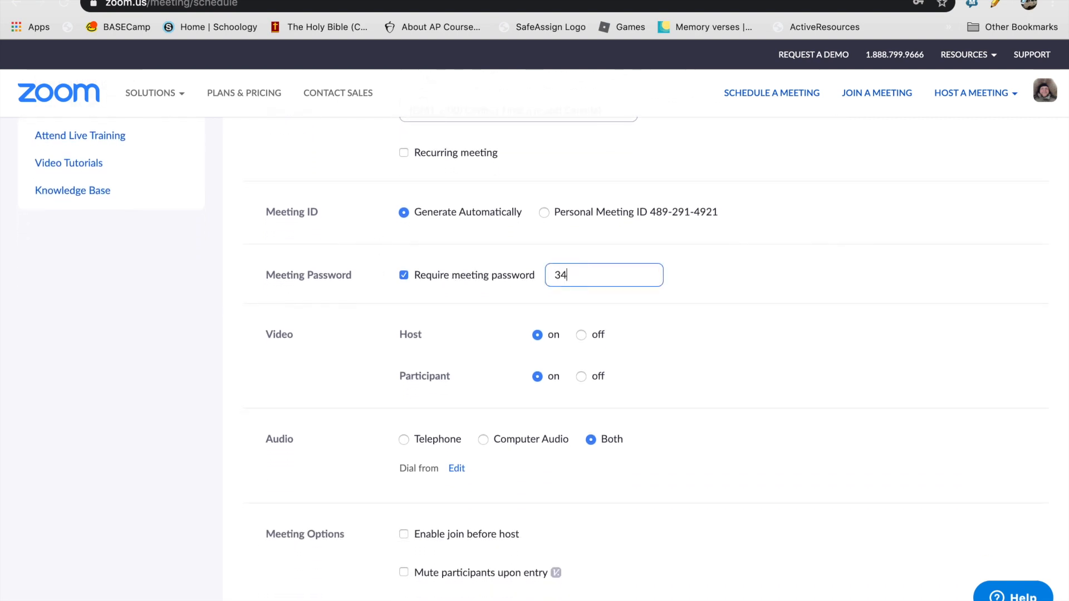
key(Backspace)
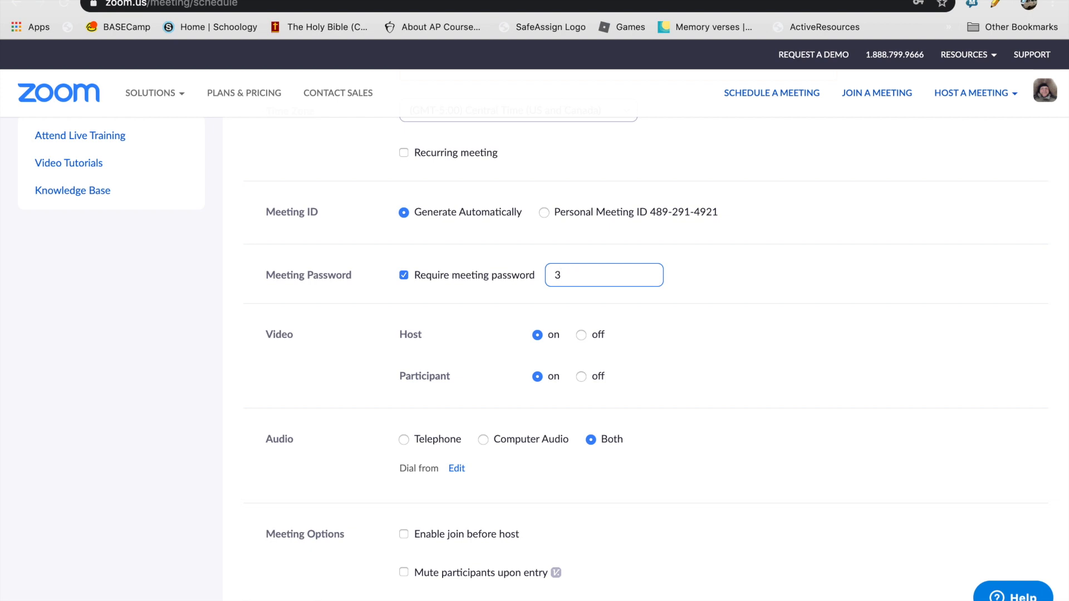
text(8655)
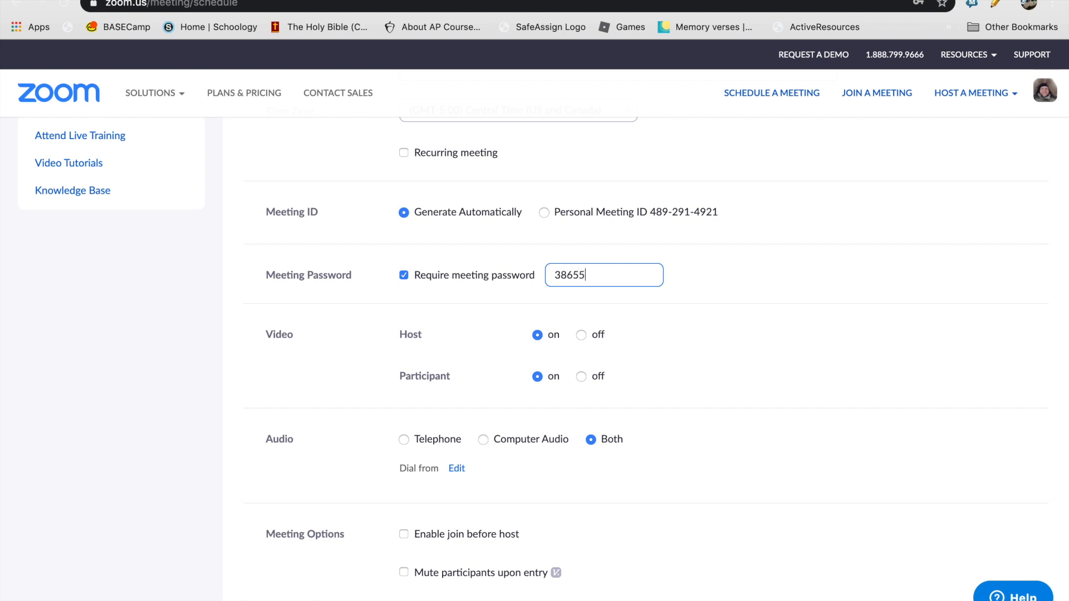
mouse_move(447, 252)
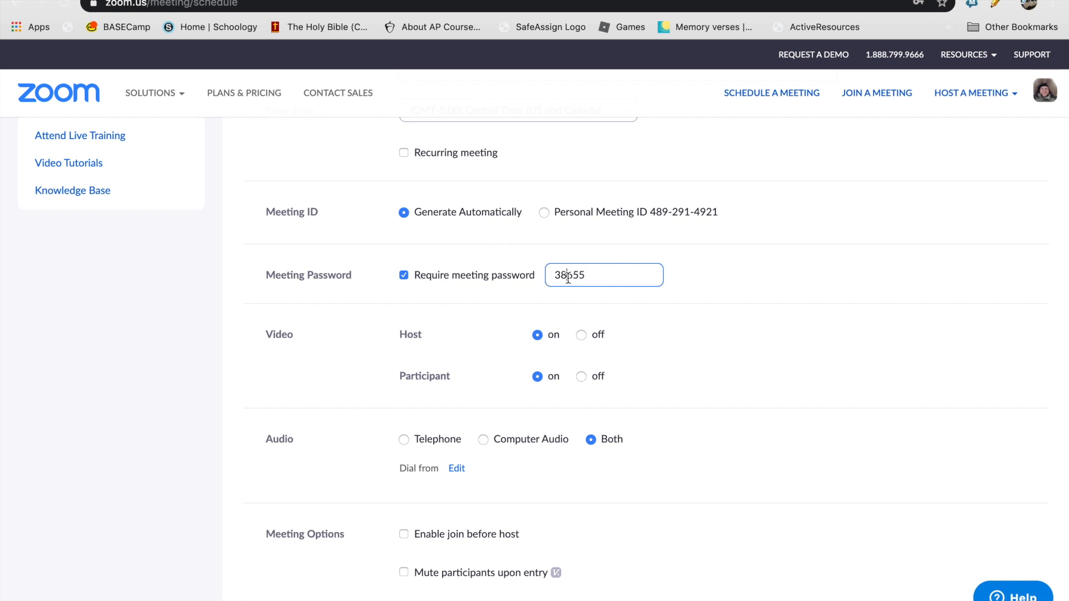
double_click(568, 275)
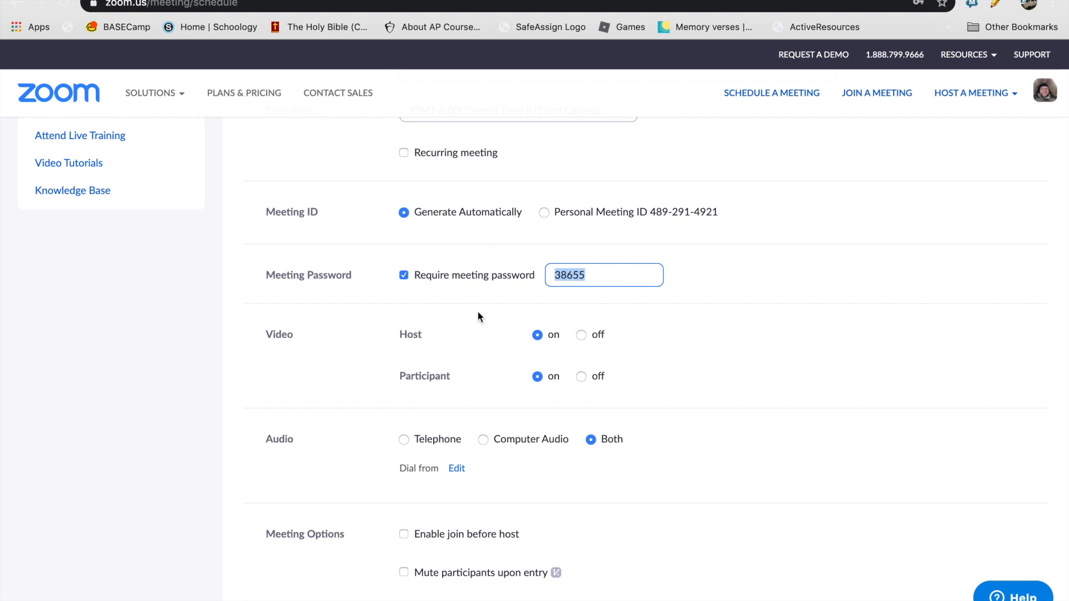
Step: Enable 'Mute participants upon entry' and save the scheduled meeting
scroll(down, 3)
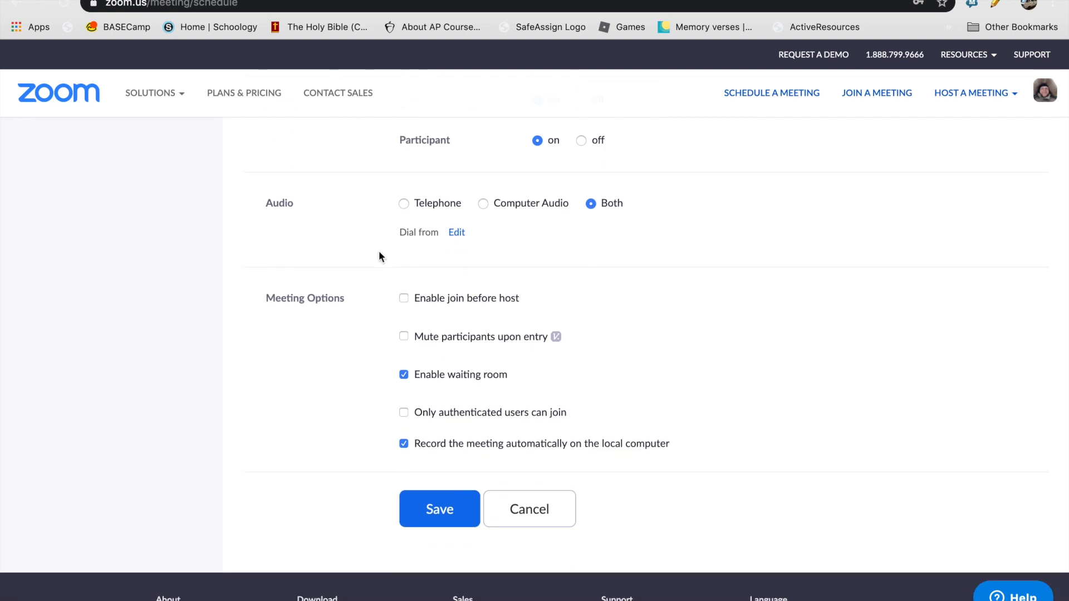
scroll(down, 3)
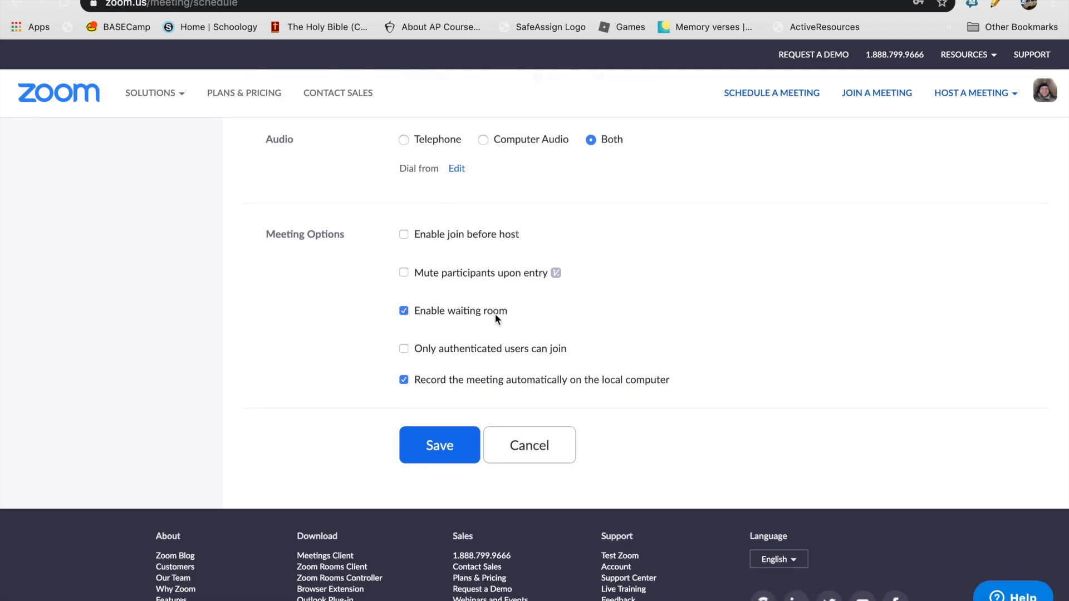
mouse_move(494, 305)
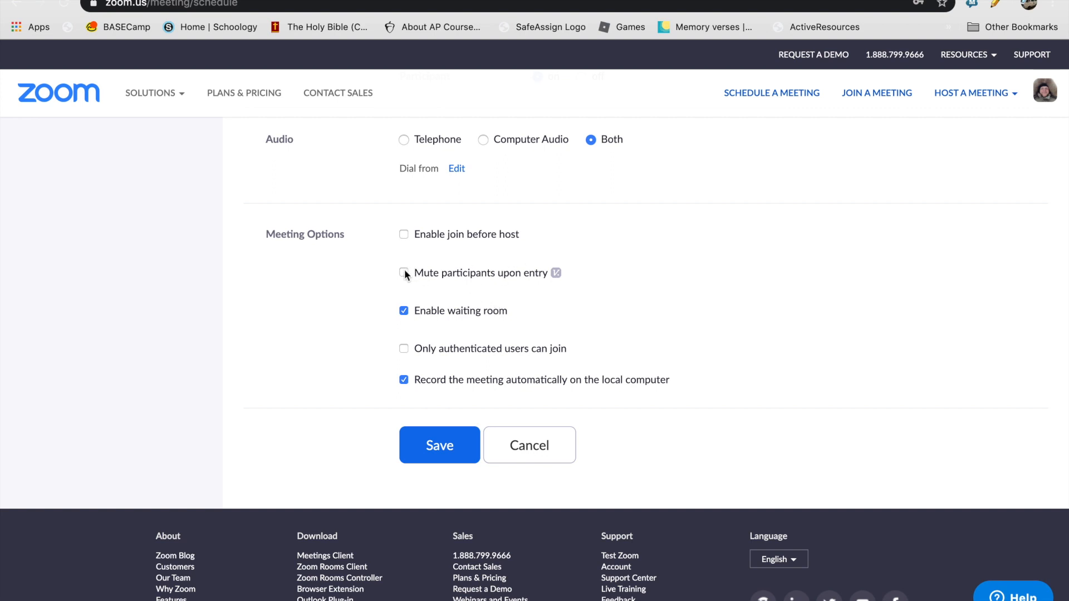
click(403, 273)
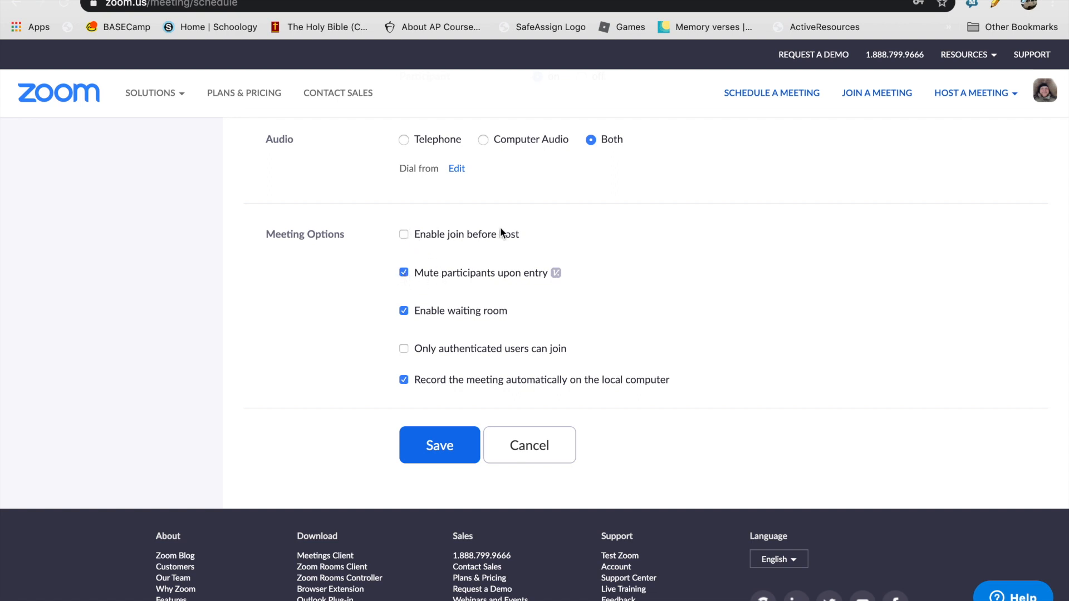
mouse_move(404, 367)
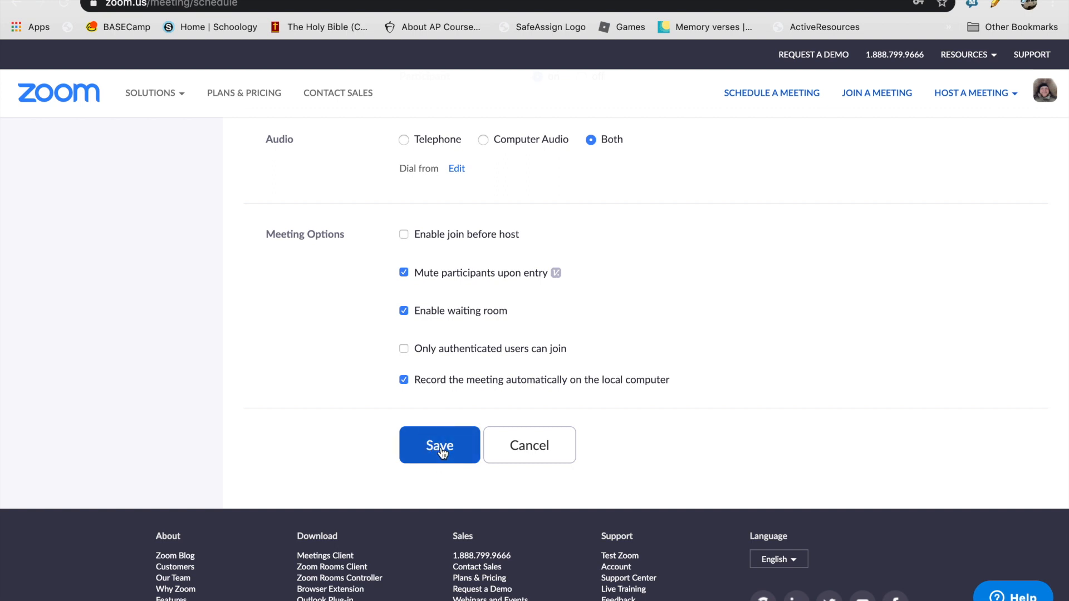
click(439, 446)
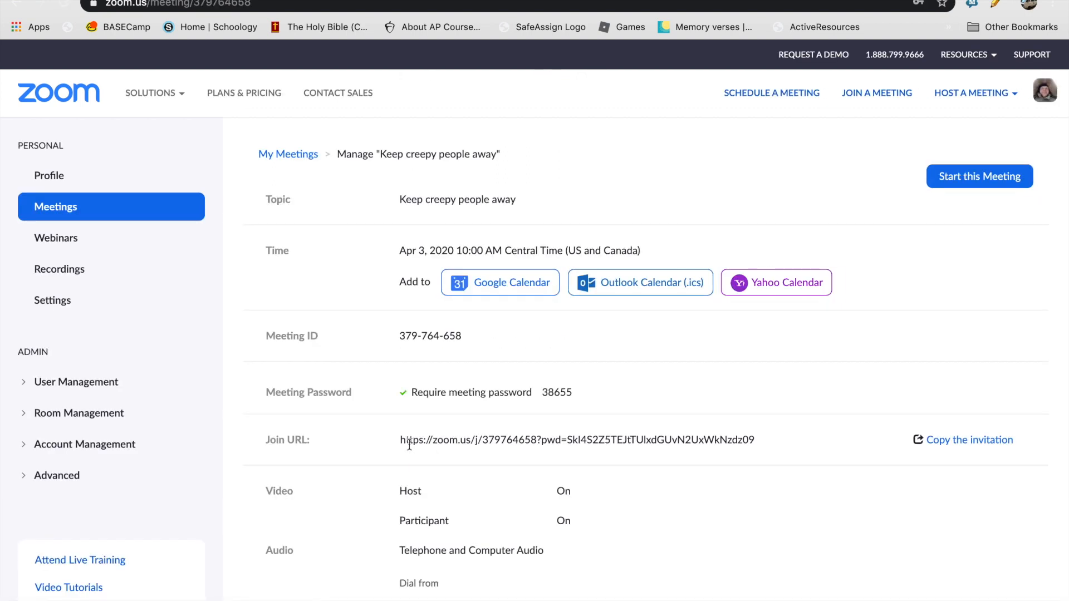
Step: Turn off 'Require meeting password' and save the meeting again without a password
drag(400, 440, 607, 440)
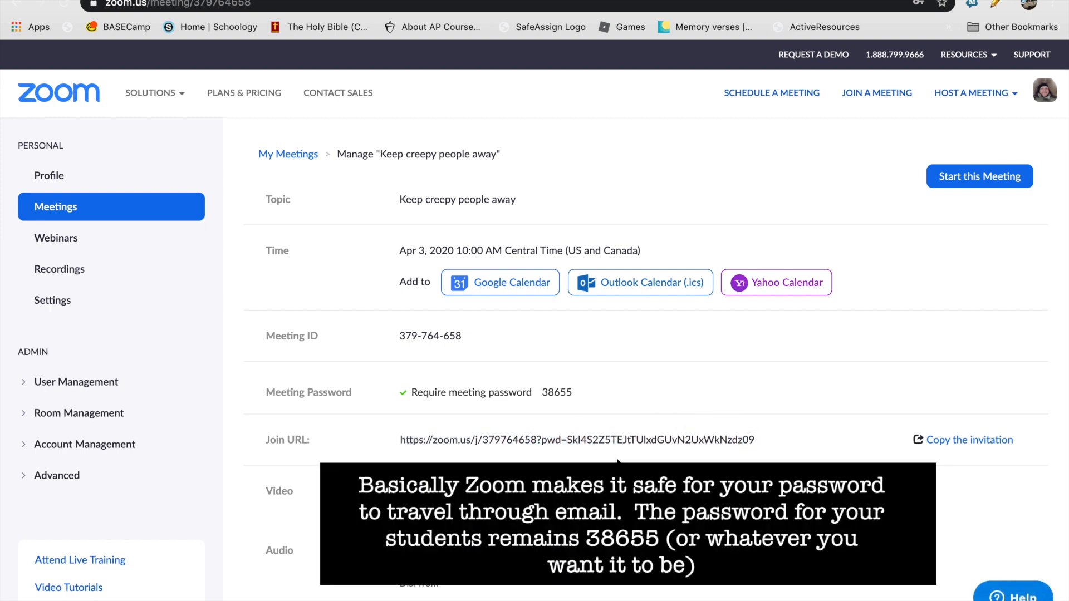
drag(566, 440, 637, 440)
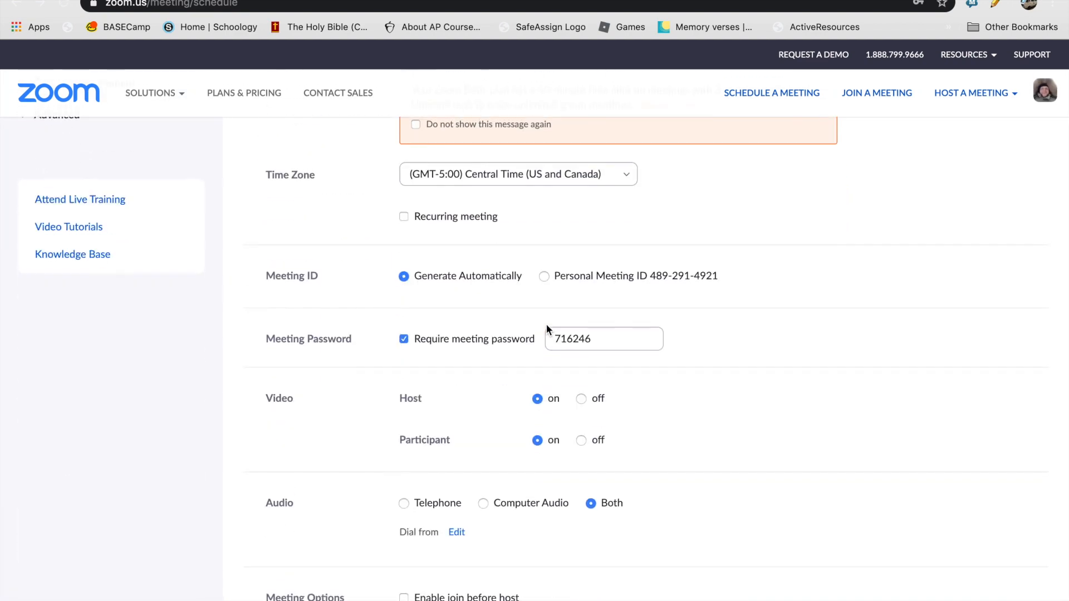
click(403, 338)
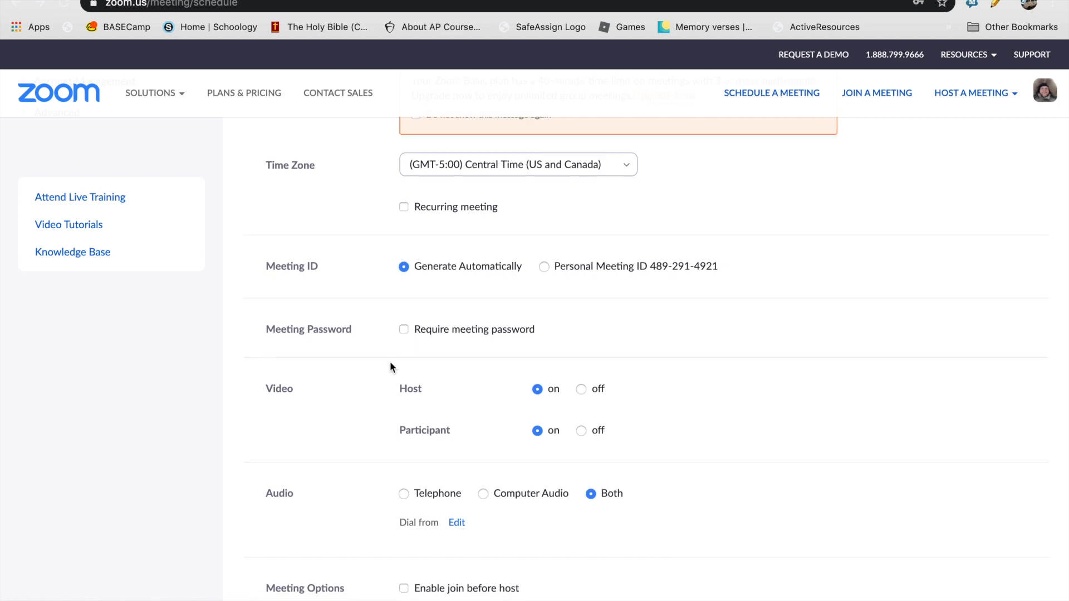
scroll(down, 3)
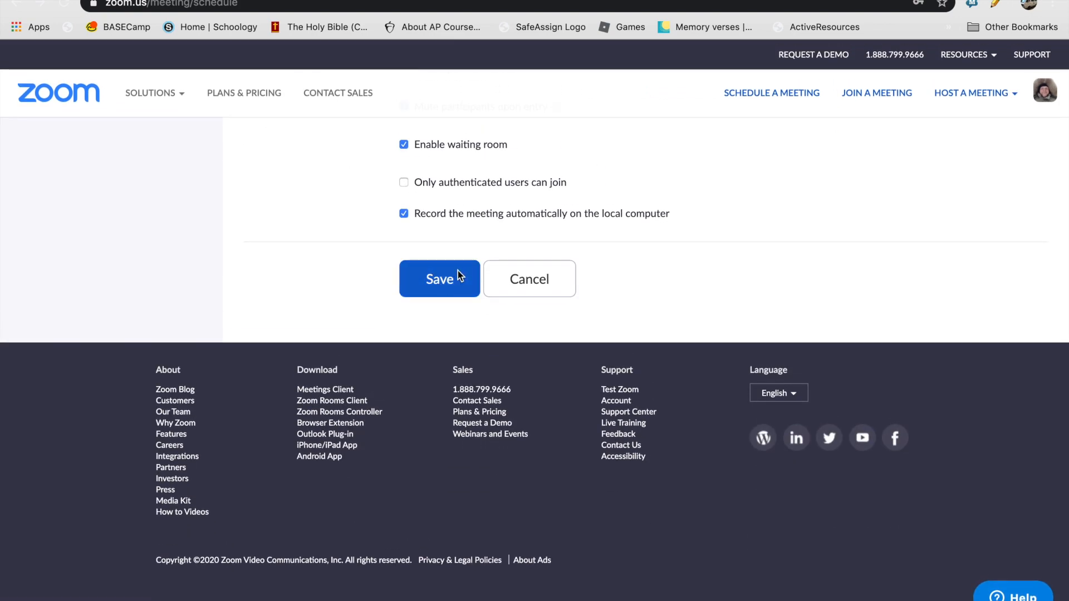
click(438, 279)
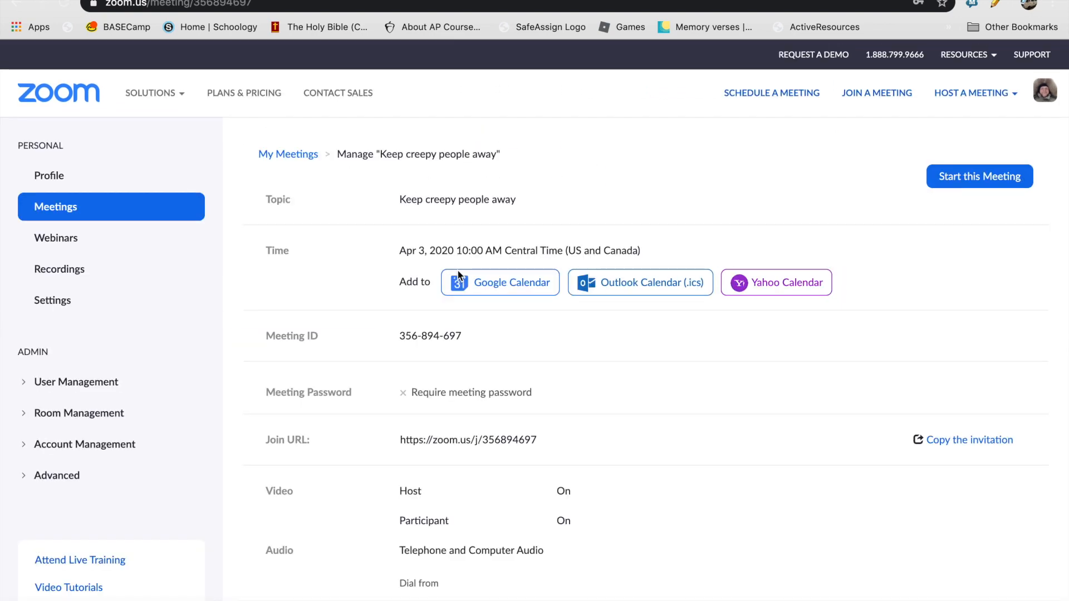
Step: Select and inspect the password-free join URL on the meeting details page
scroll(down, 3)
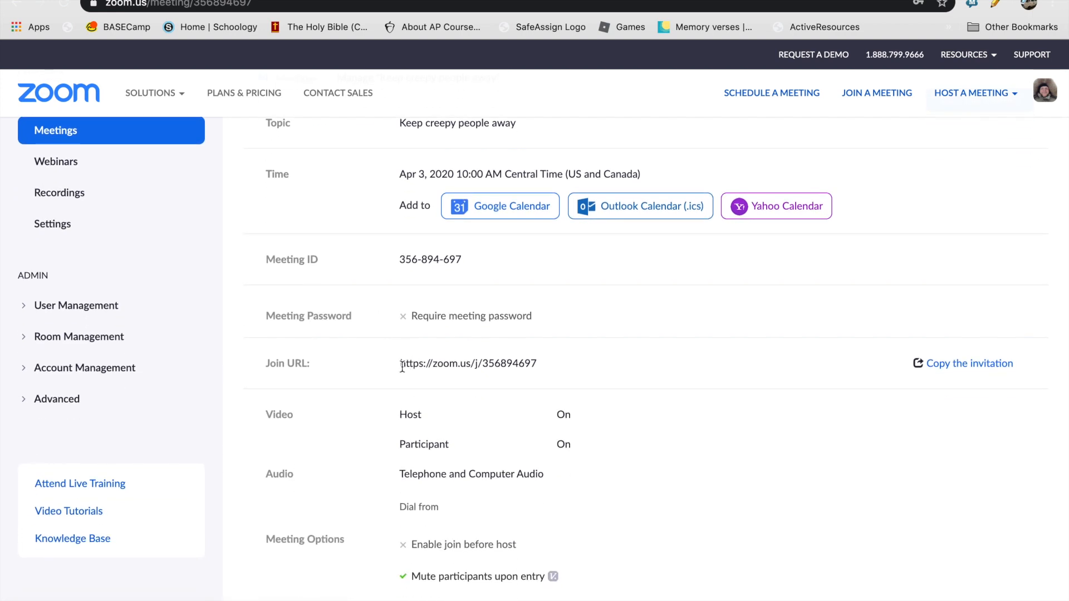
double_click(468, 363)
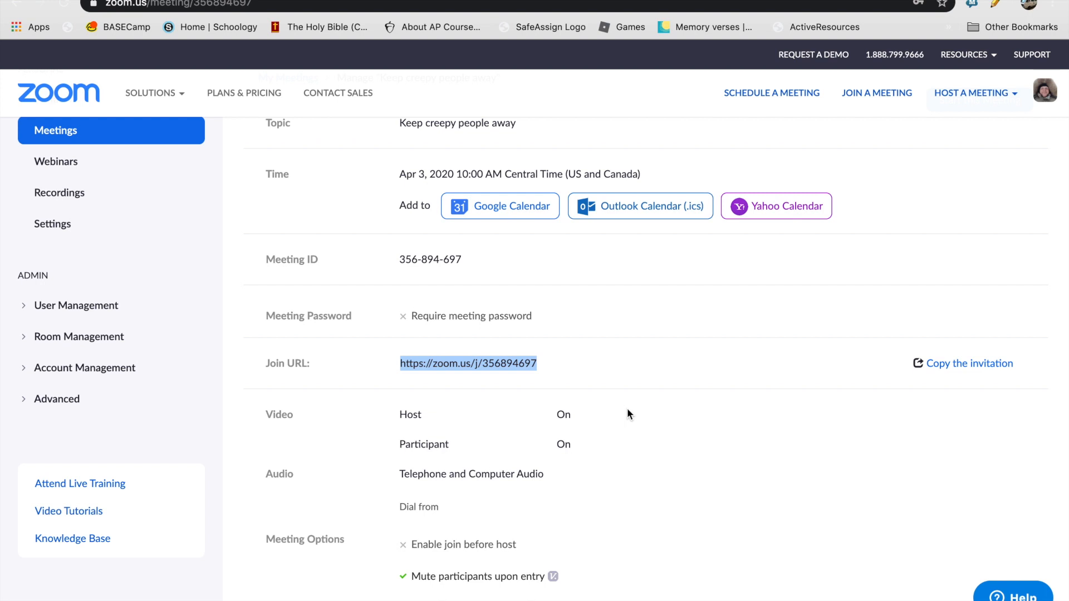
click(423, 373)
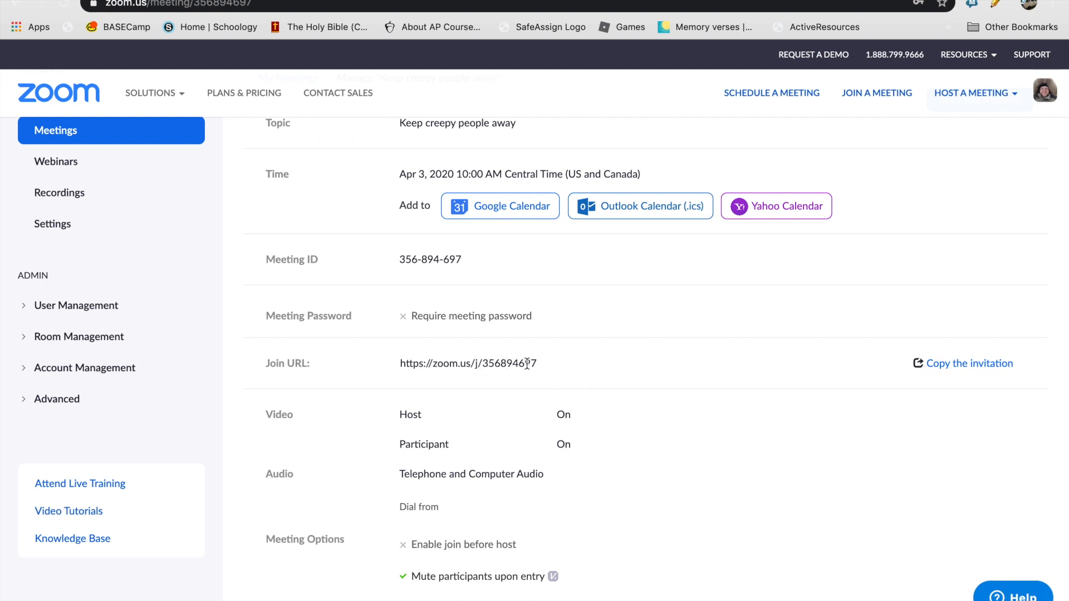
mouse_move(419, 368)
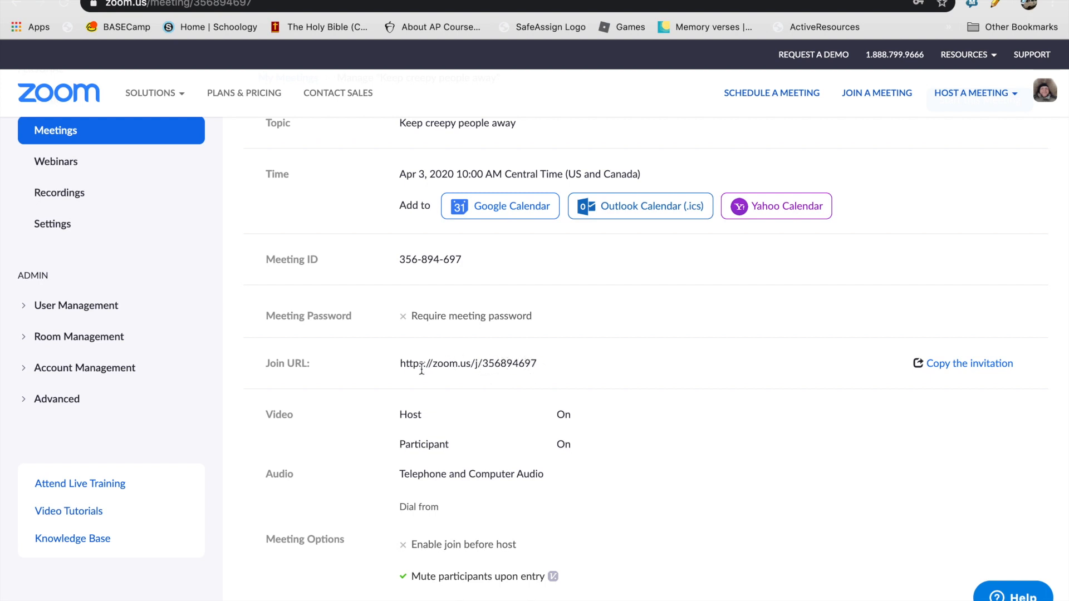
mouse_move(532, 368)
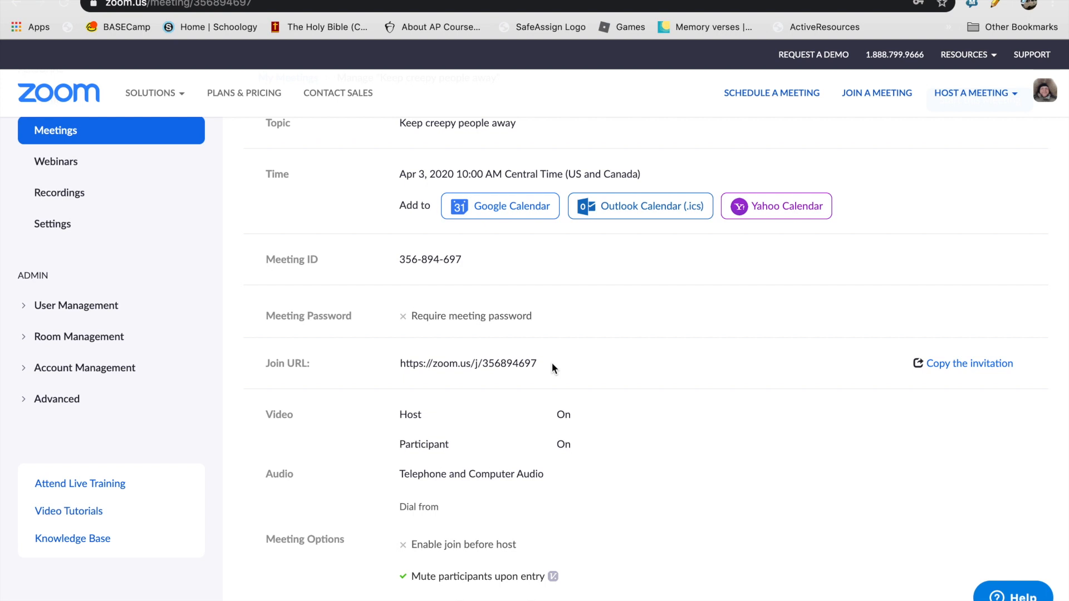
mouse_move(504, 356)
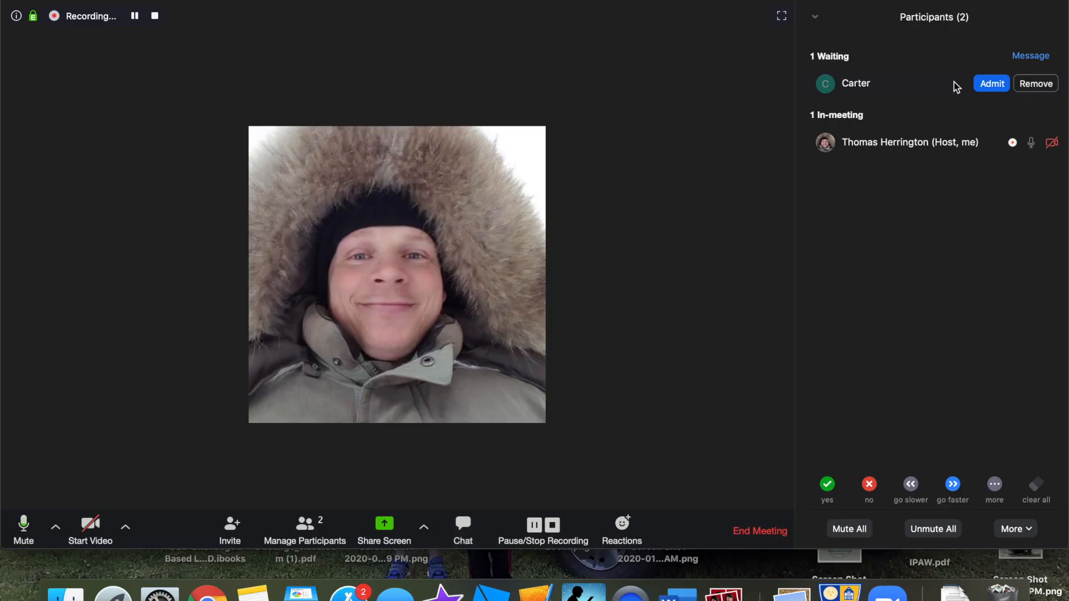
Step: Admit Carter from the waiting room, start the host's own video, and mute Carter's microphone
click(991, 83)
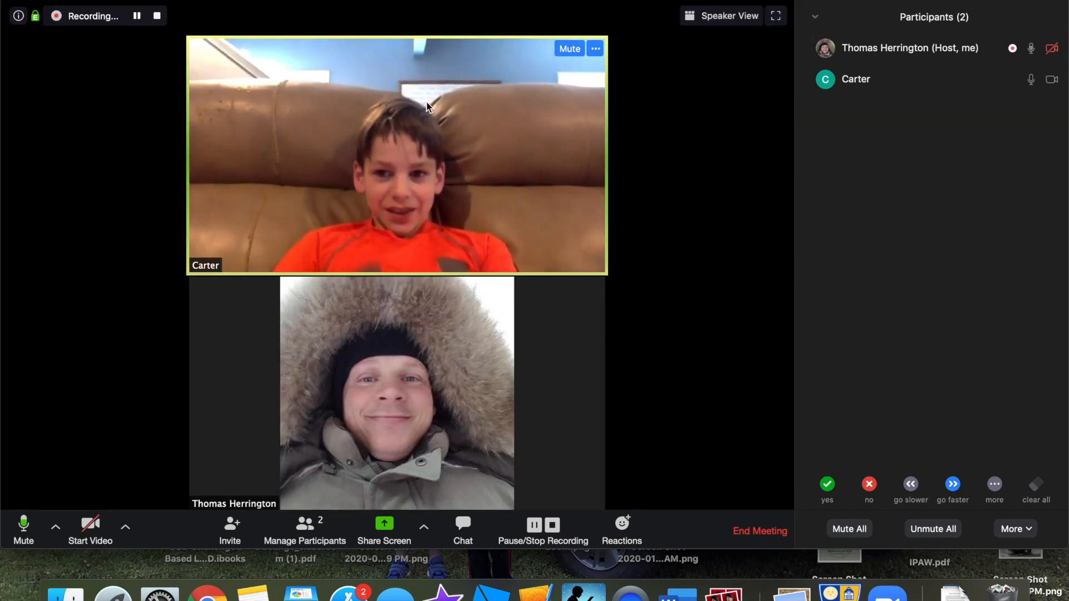
mouse_move(90, 530)
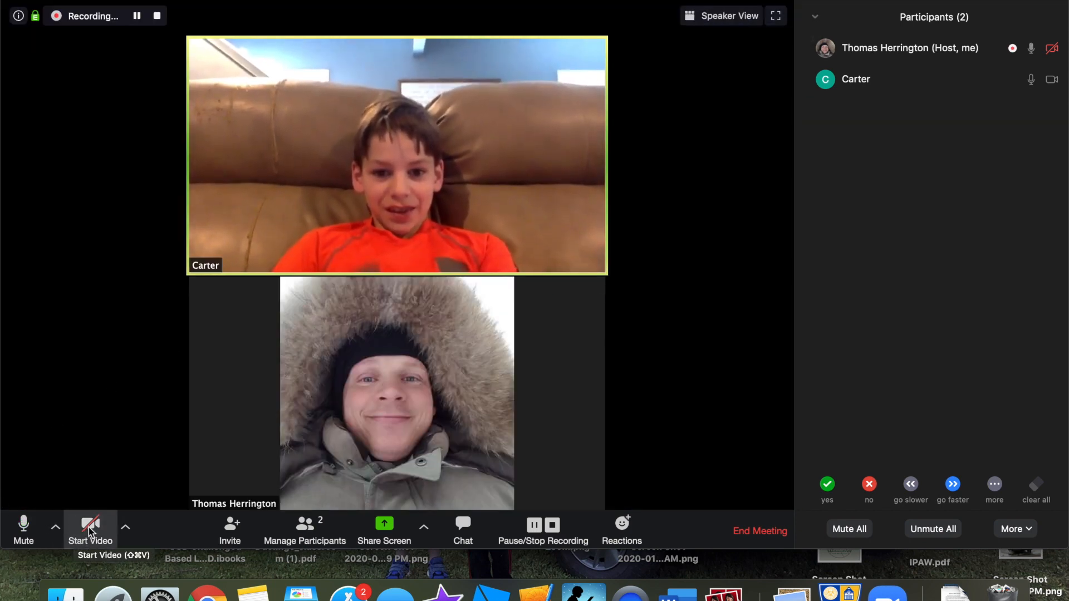
click(90, 530)
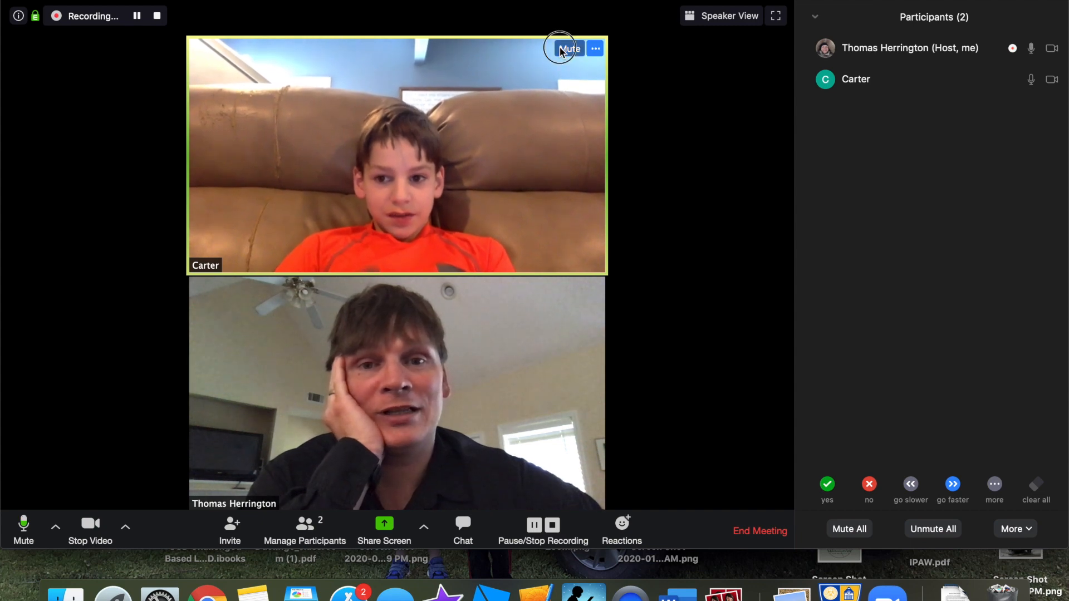
click(569, 48)
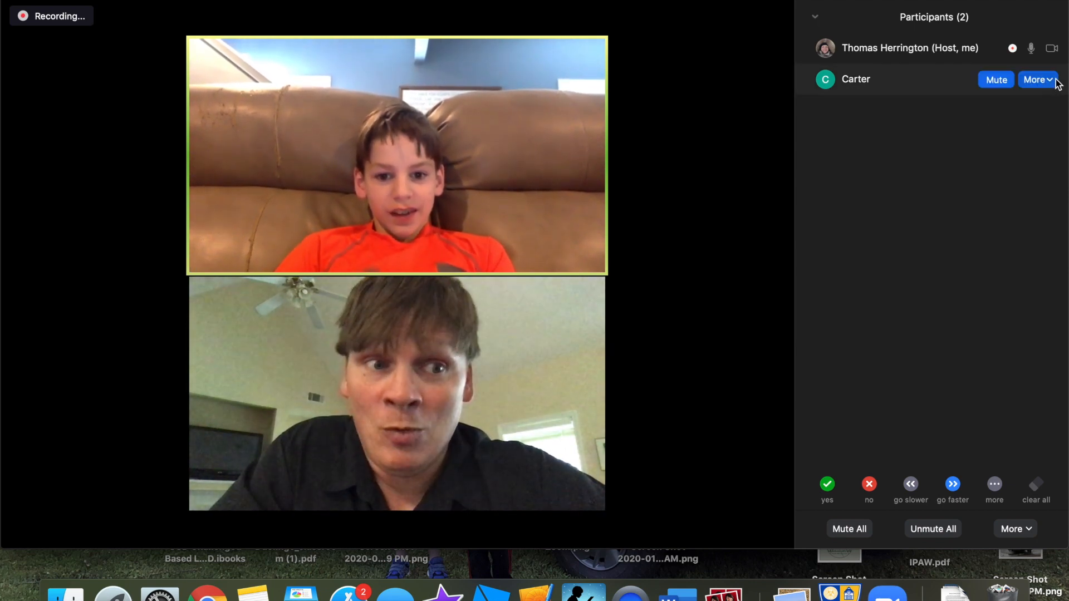
Step: Stop Carter's video from the Participants panel, then ask him to start it again
click(1034, 79)
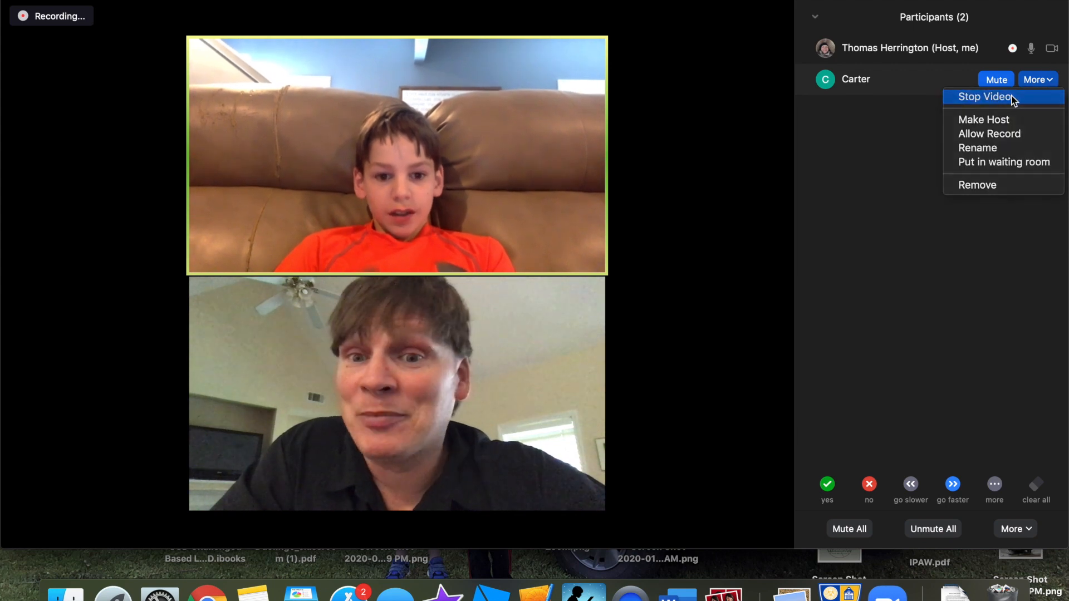
click(984, 95)
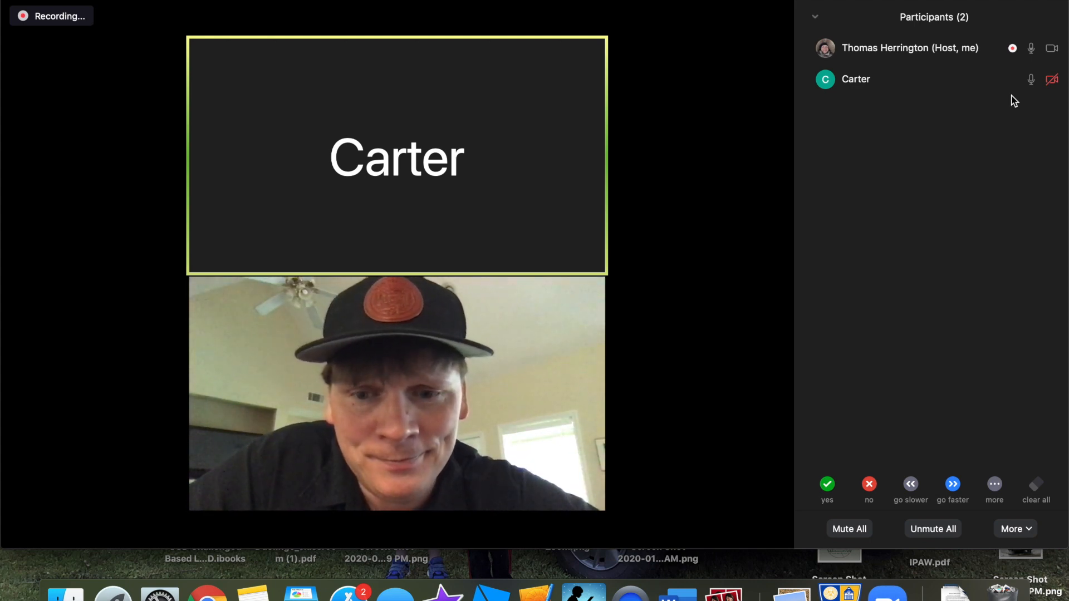
click(1035, 79)
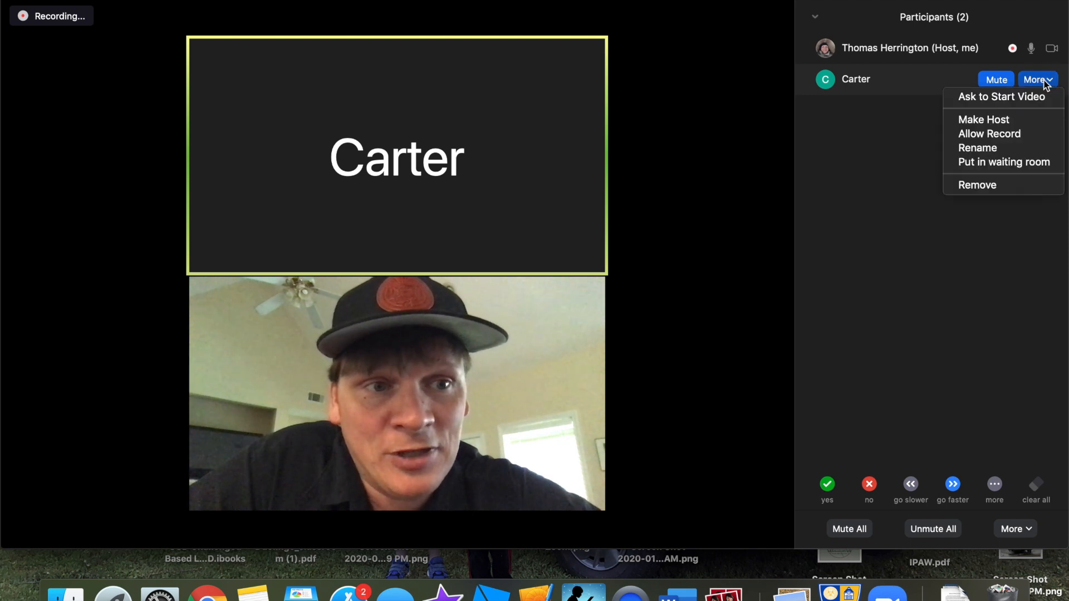
mouse_move(1002, 95)
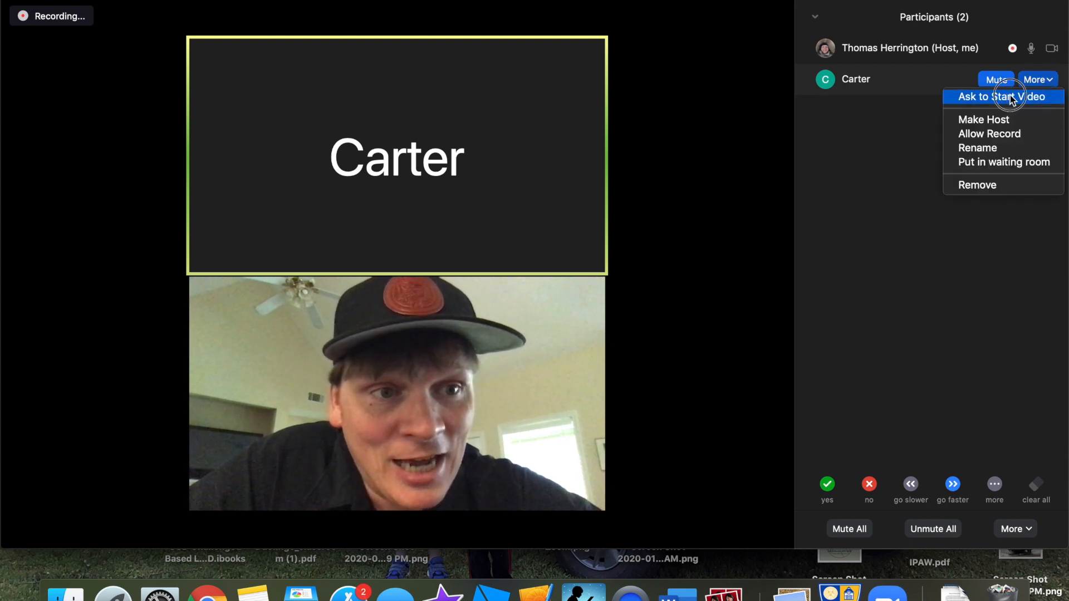
click(1001, 96)
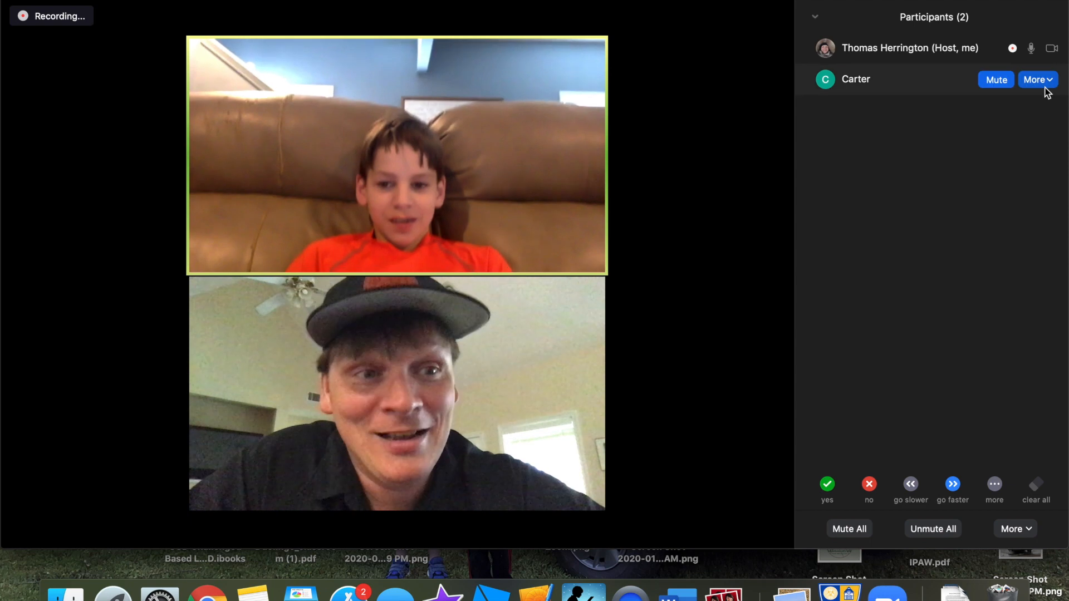
Step: Put Carter in the waiting room, then admit him back into the meeting
click(1036, 81)
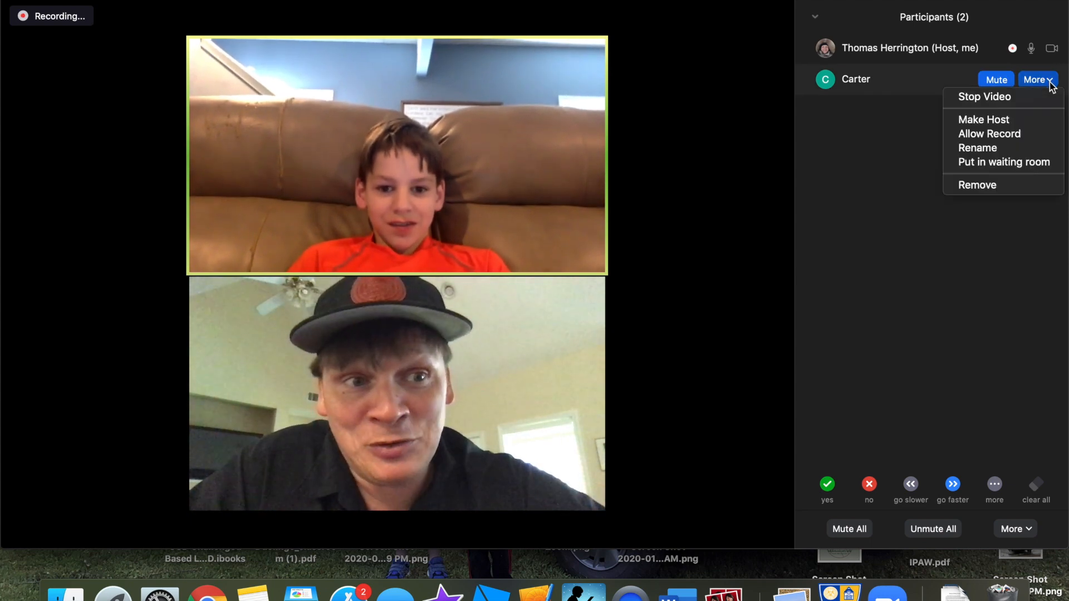
mouse_move(1004, 163)
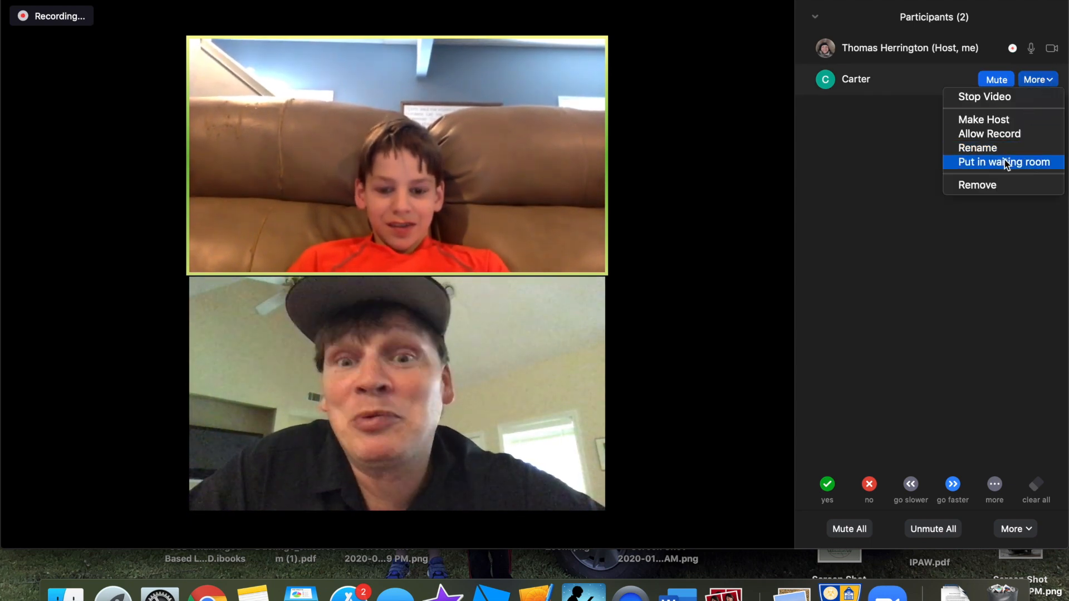
click(1003, 162)
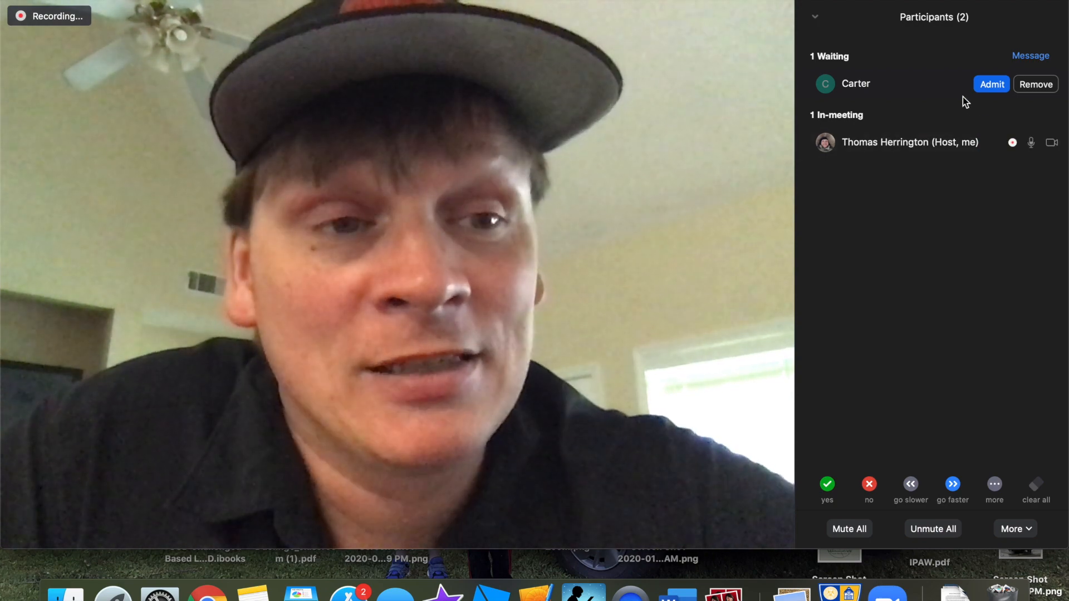
click(991, 83)
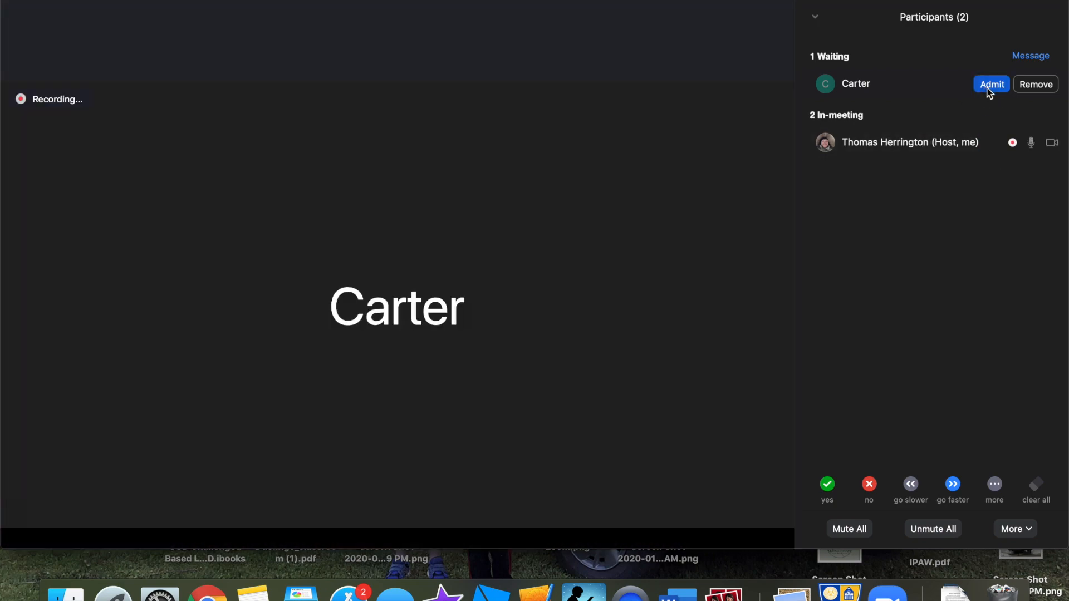
click(991, 84)
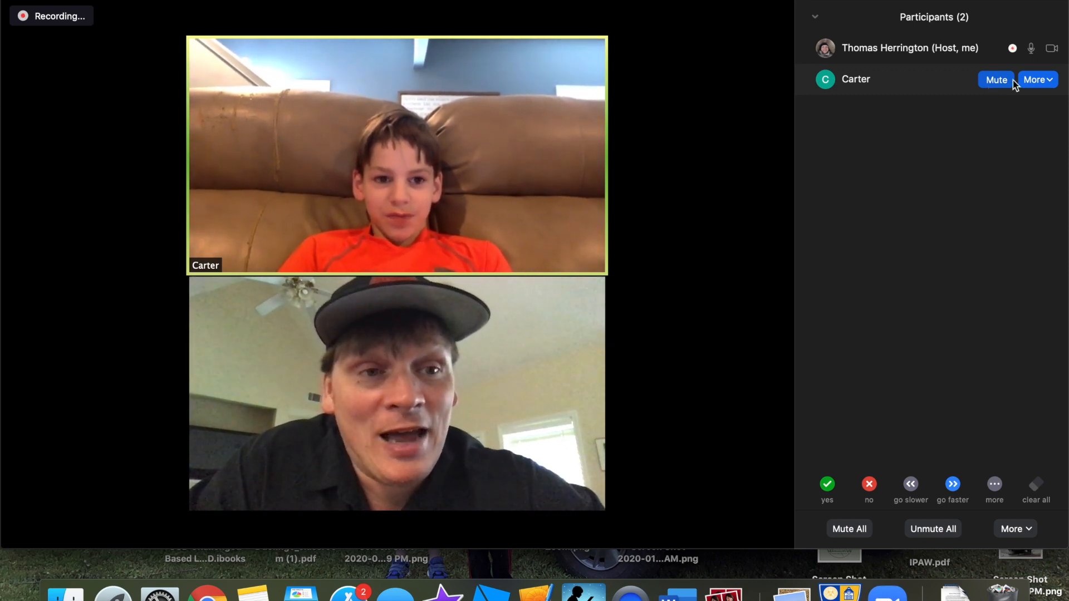
Step: Start removing Carter from the meeting but cancel at the confirmation dialog
click(1035, 79)
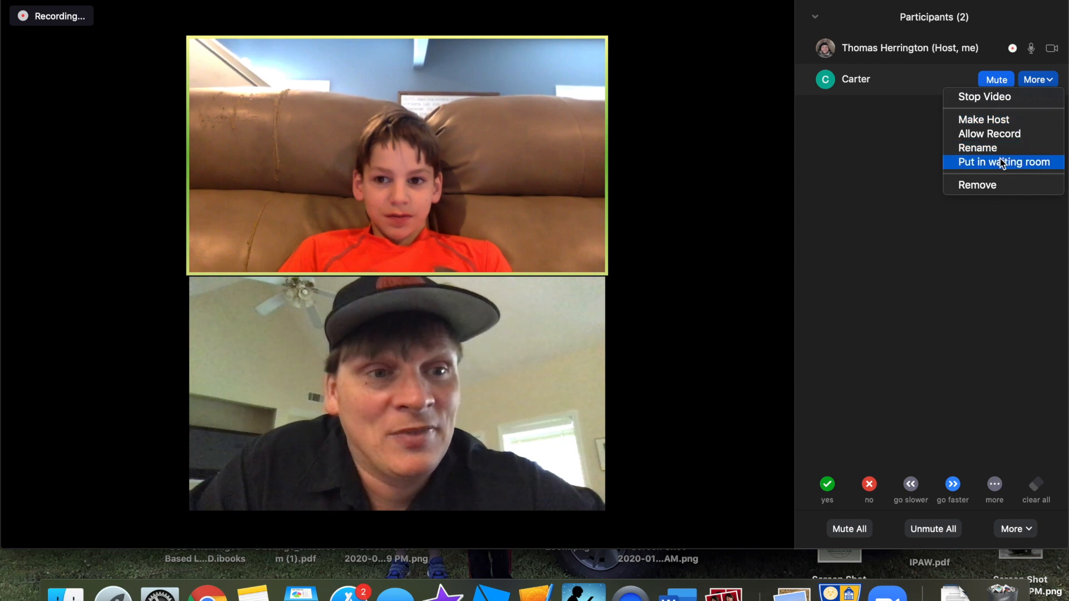
mouse_move(985, 185)
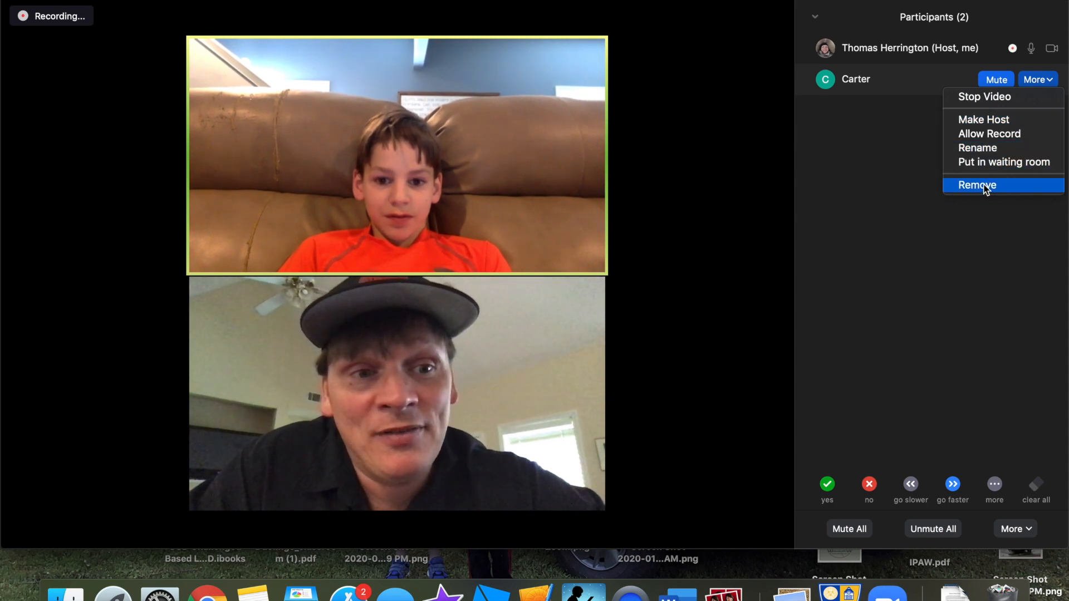
click(976, 185)
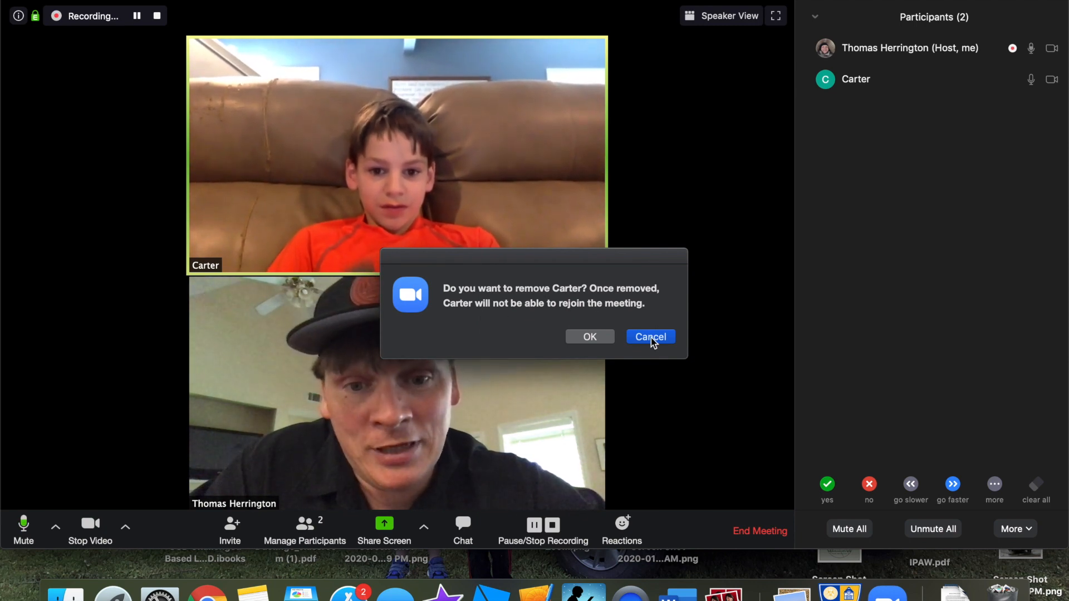
click(649, 337)
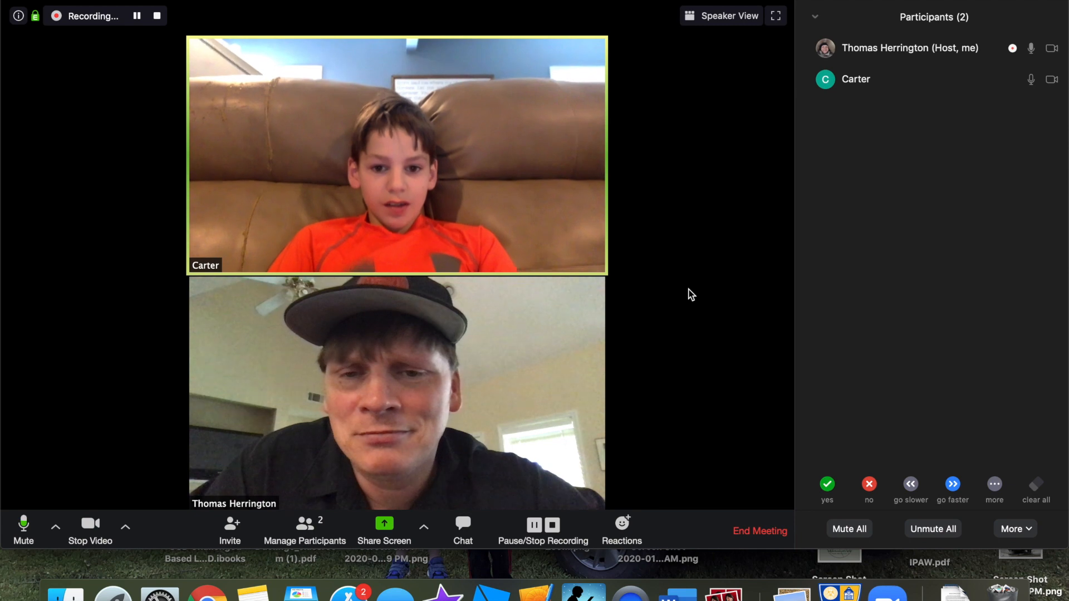
mouse_move(238, 275)
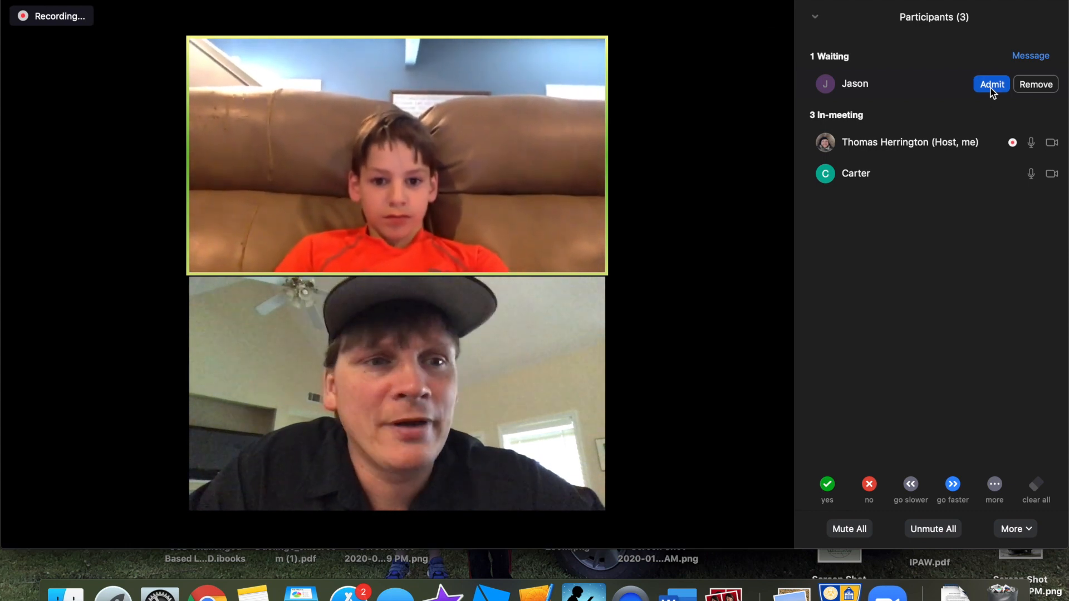
Step: Admit Jason, then remove him from the meeting and confirm the removal
click(992, 84)
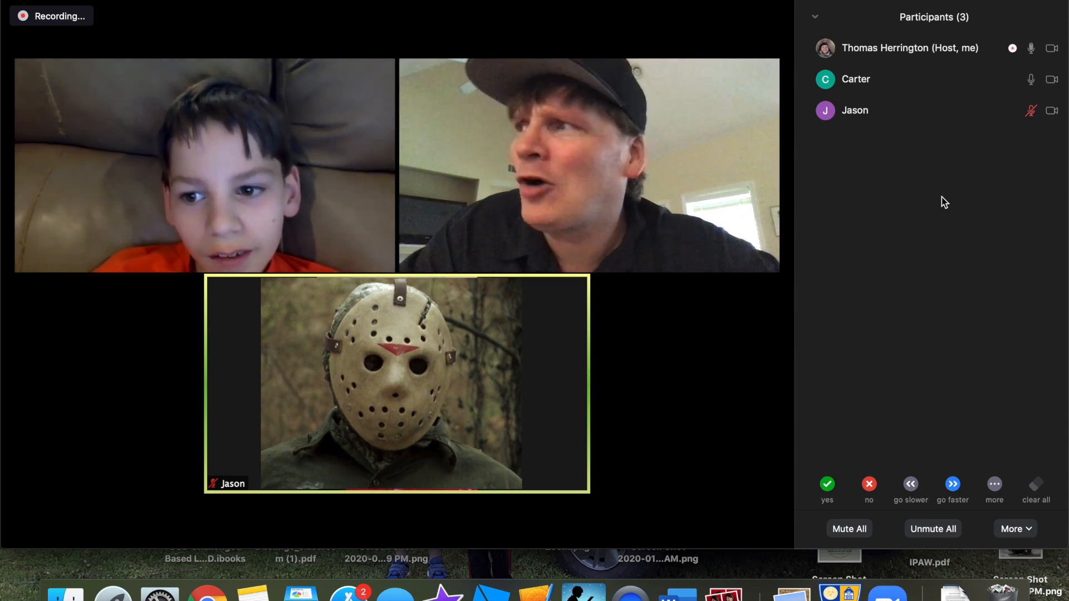
mouse_move(1017, 154)
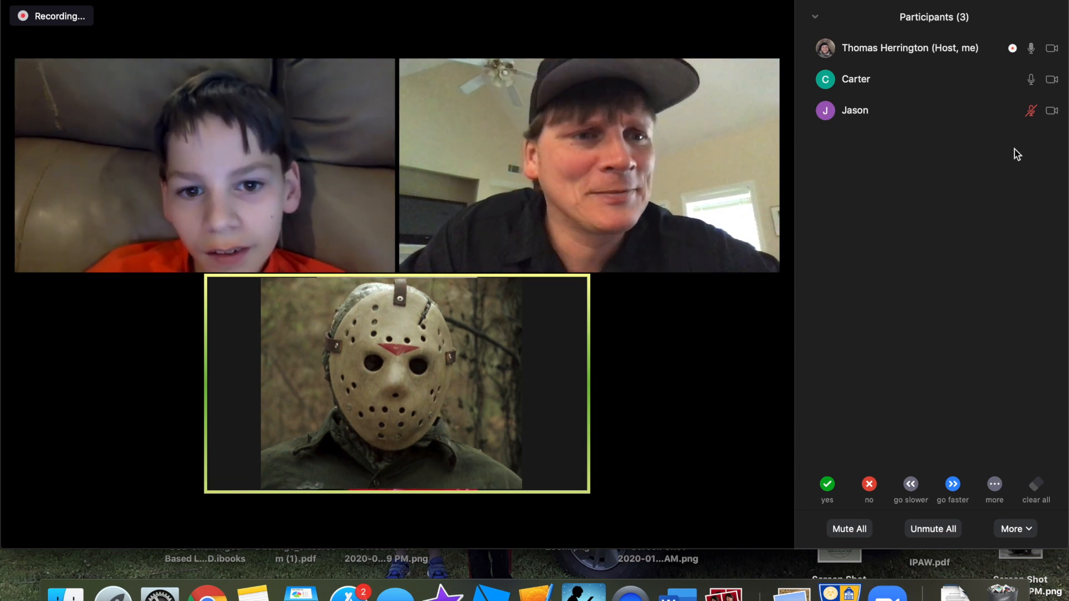
click(1033, 111)
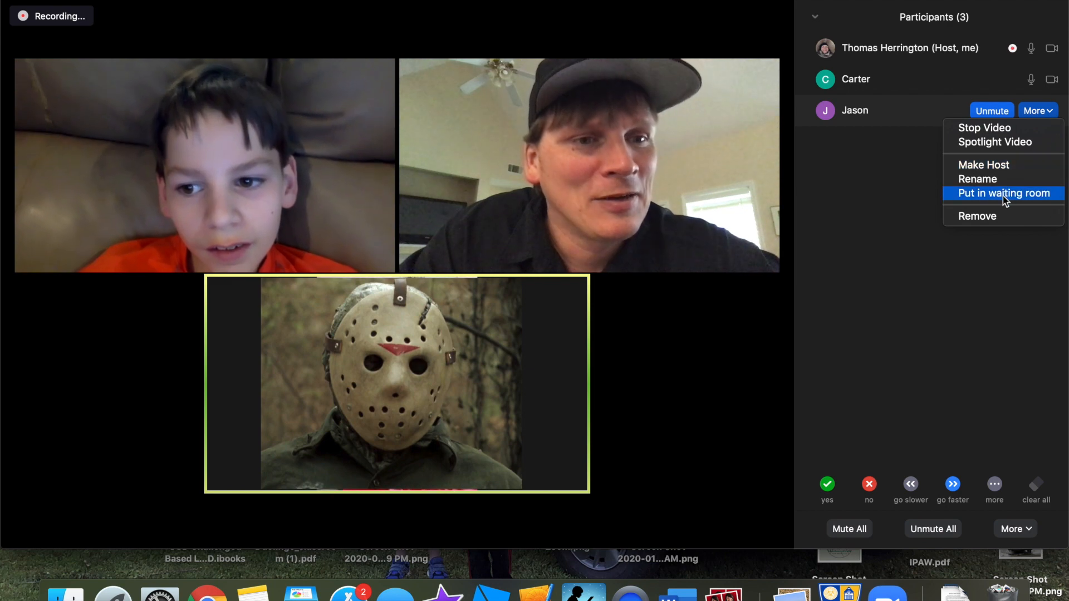
mouse_move(989, 216)
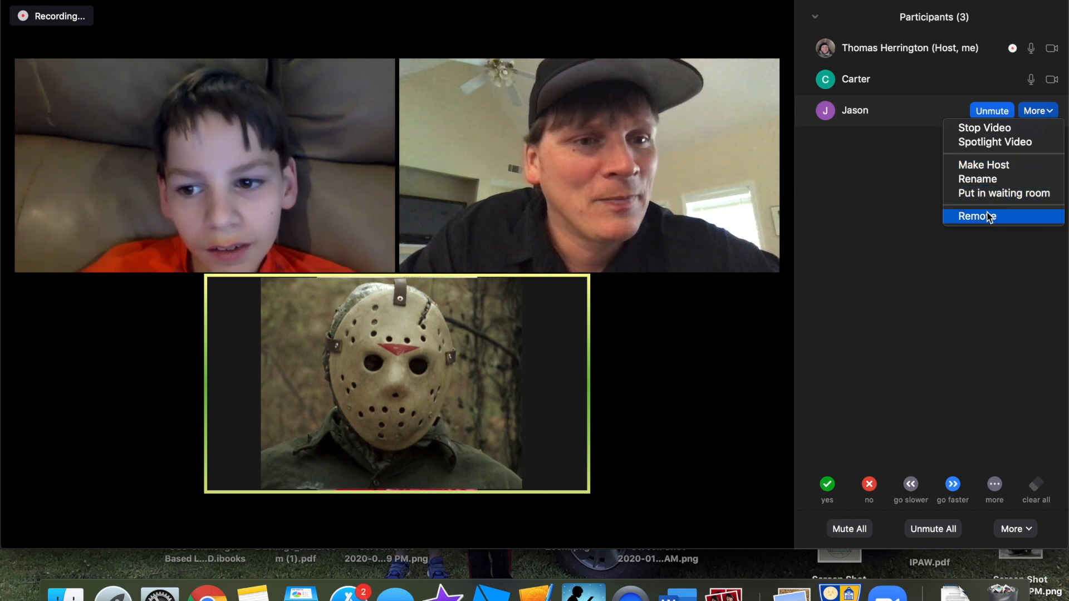
click(976, 216)
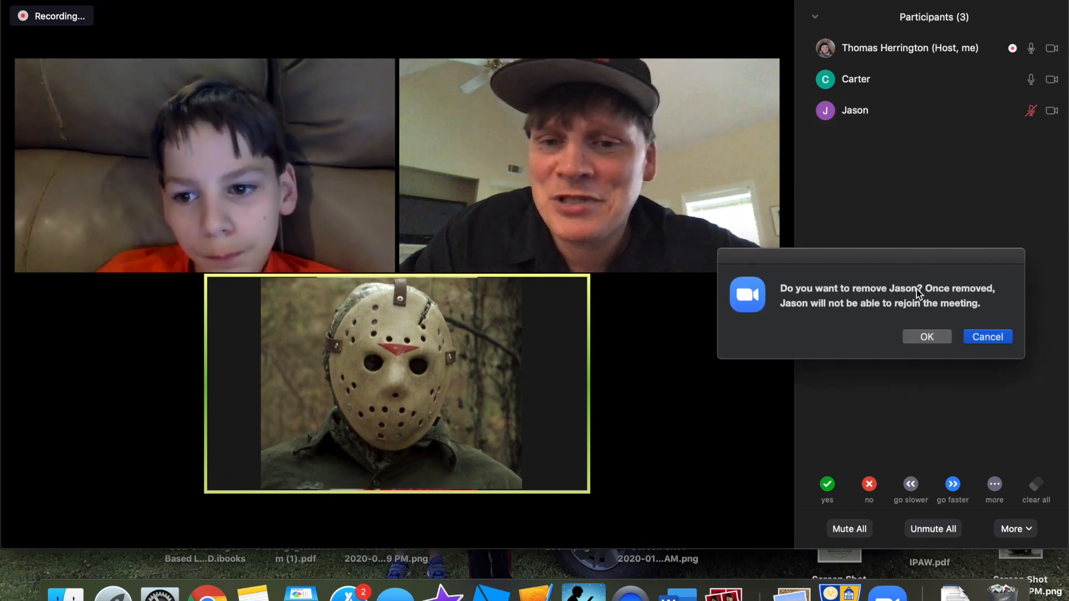
click(926, 336)
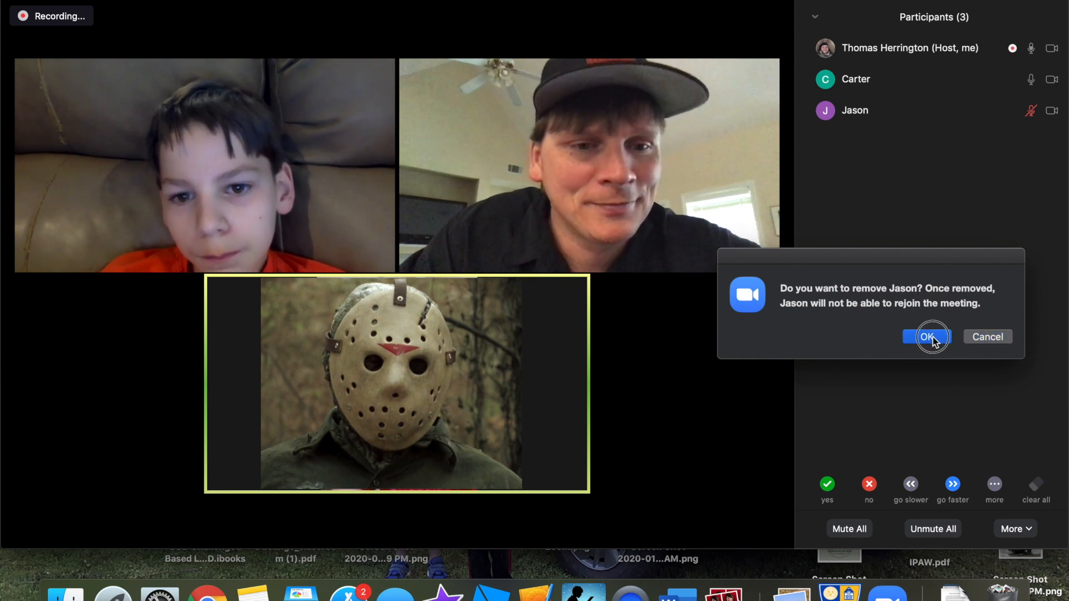
click(925, 336)
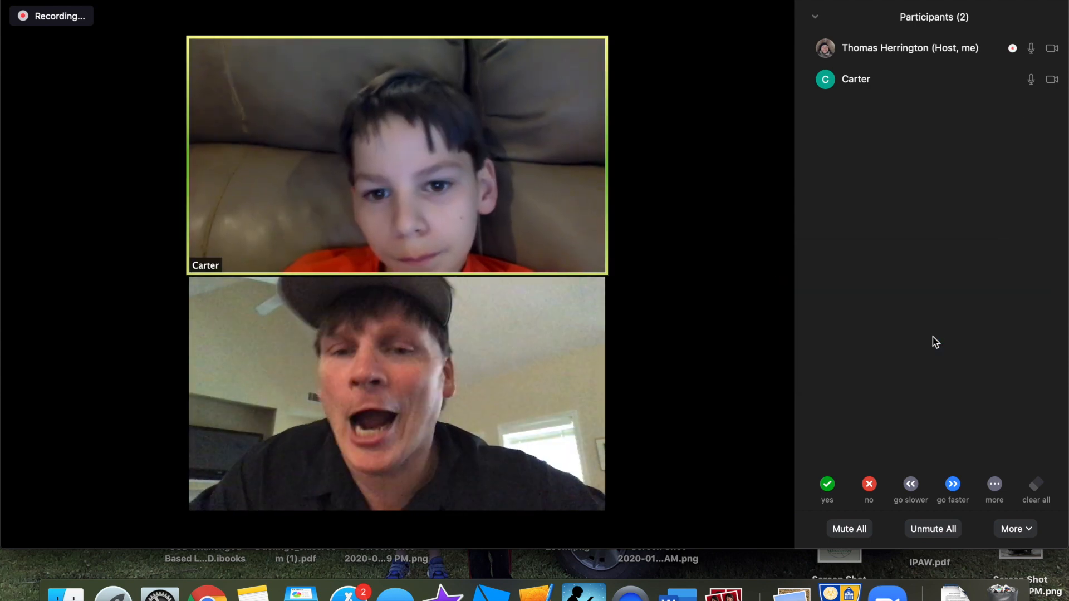